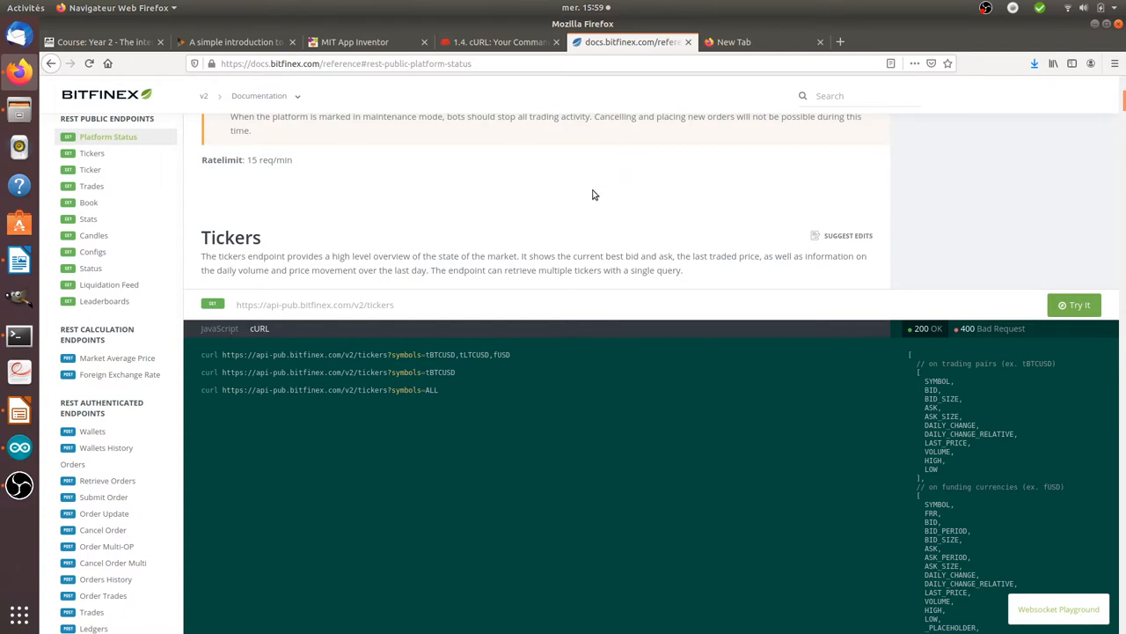
Browse the Tickers endpoint docs, glancing at the JavaScript sample and returning to the curl examples.
scroll("up", 3)
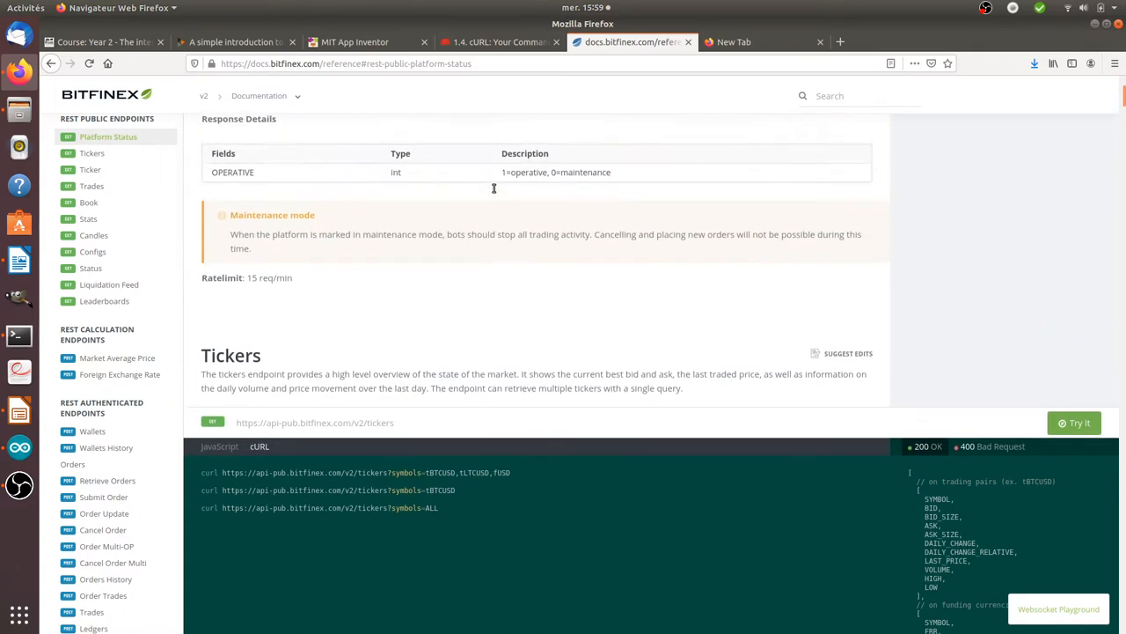
scroll("down", 3)
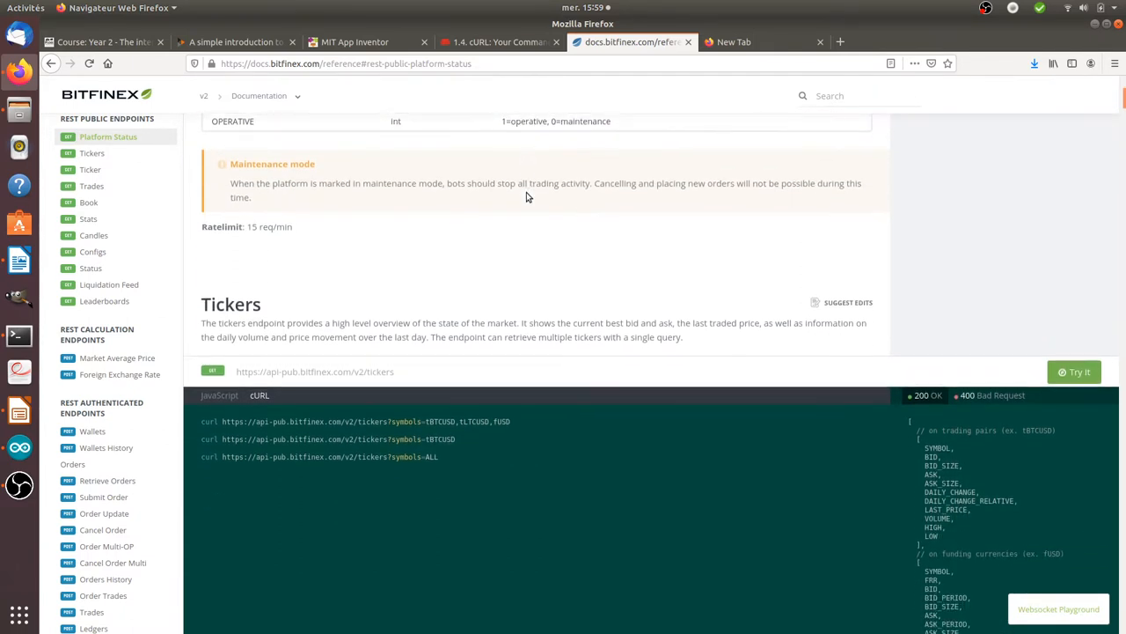
mouse_move(493, 278)
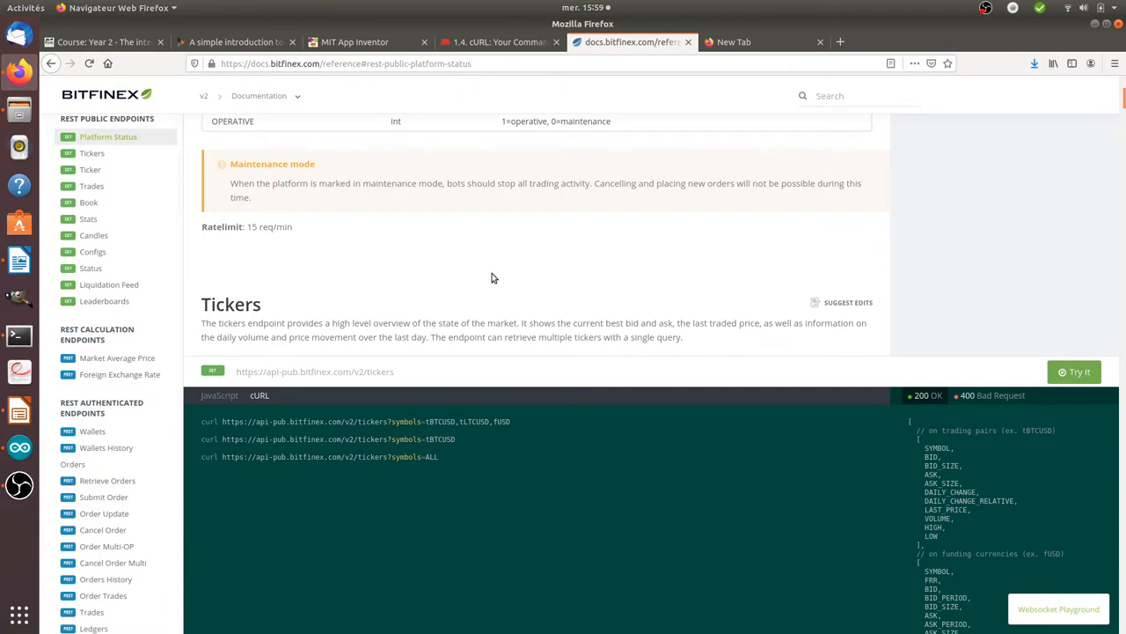
mouse_move(532, 246)
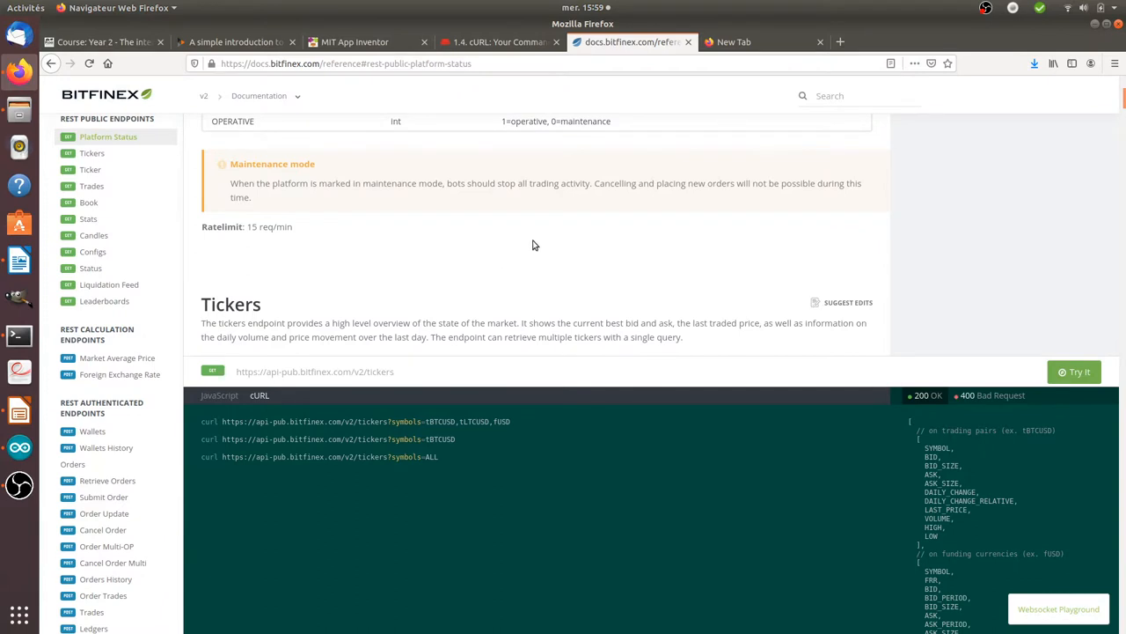
mouse_move(514, 274)
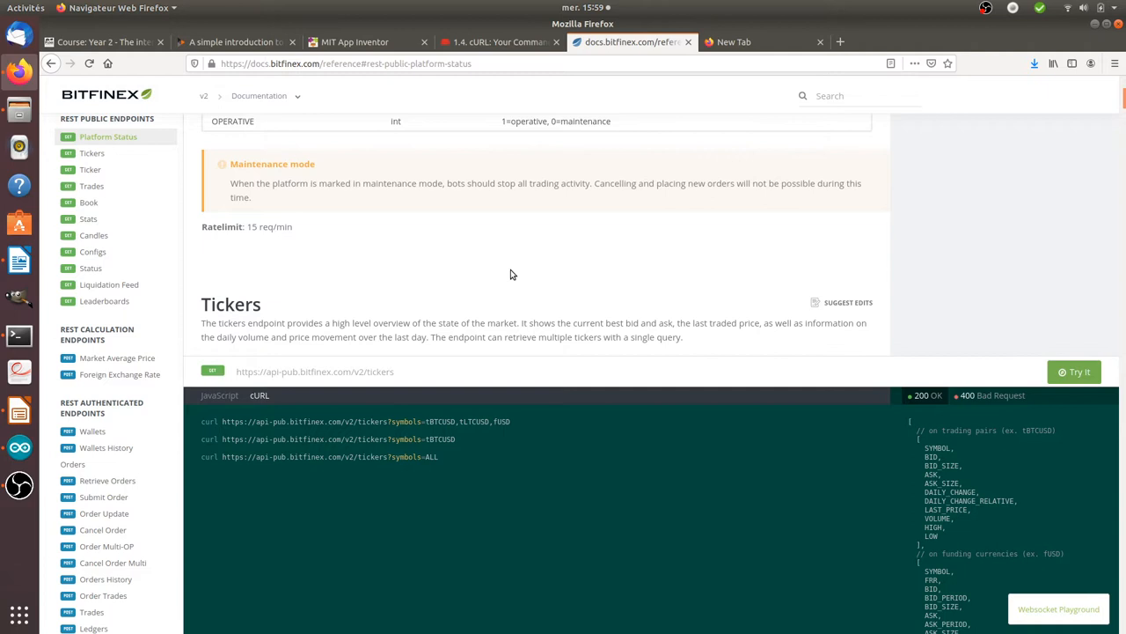
mouse_move(496, 302)
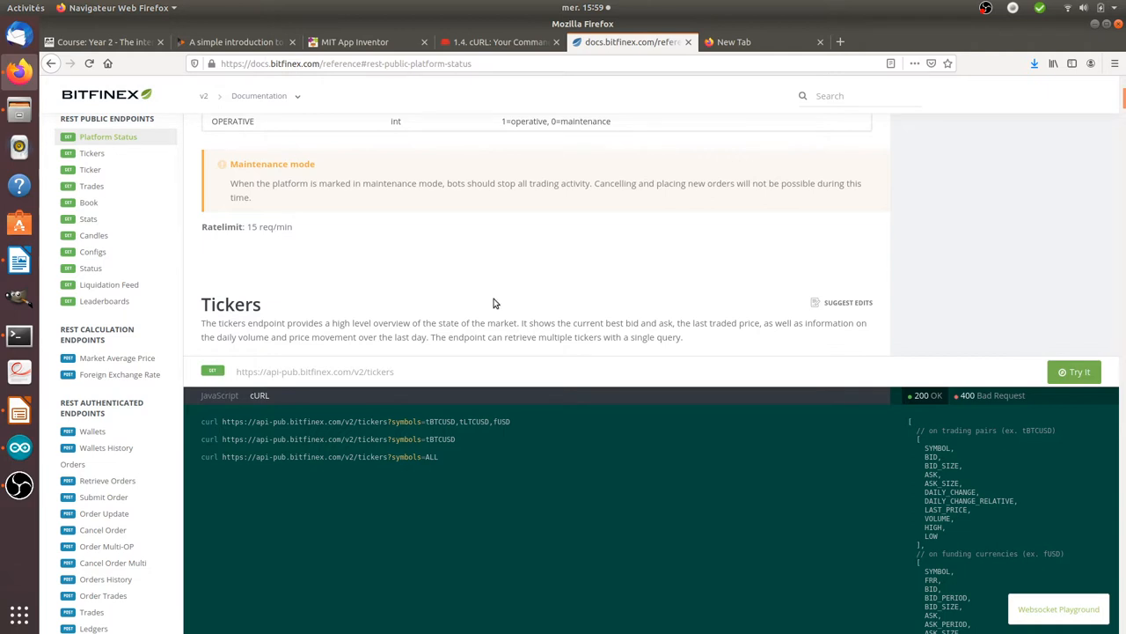
mouse_move(465, 359)
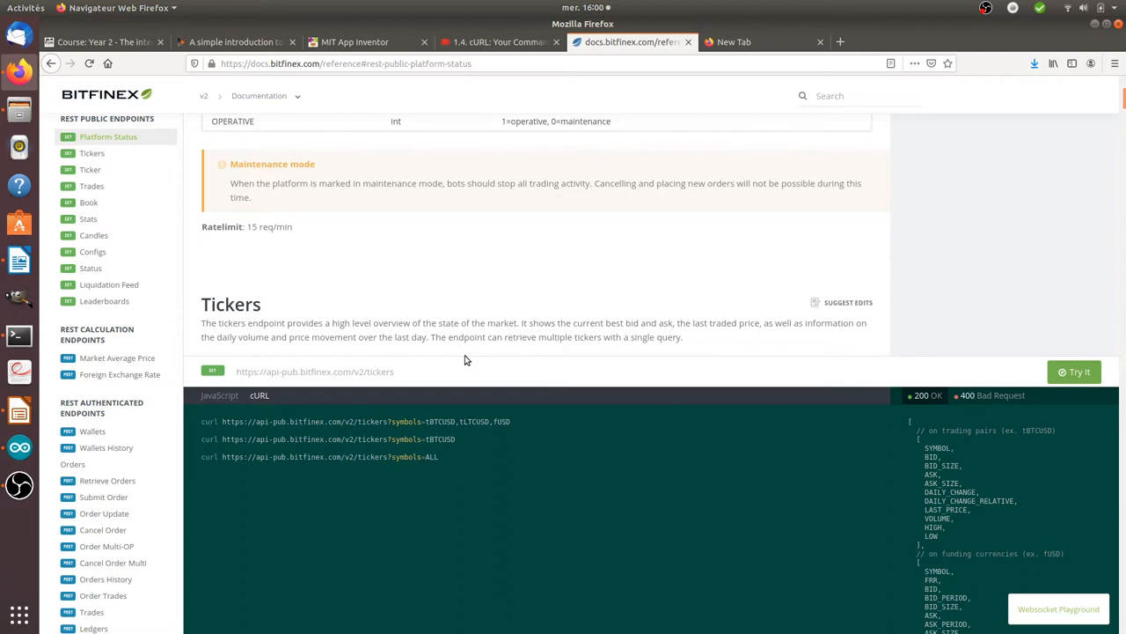
mouse_move(472, 350)
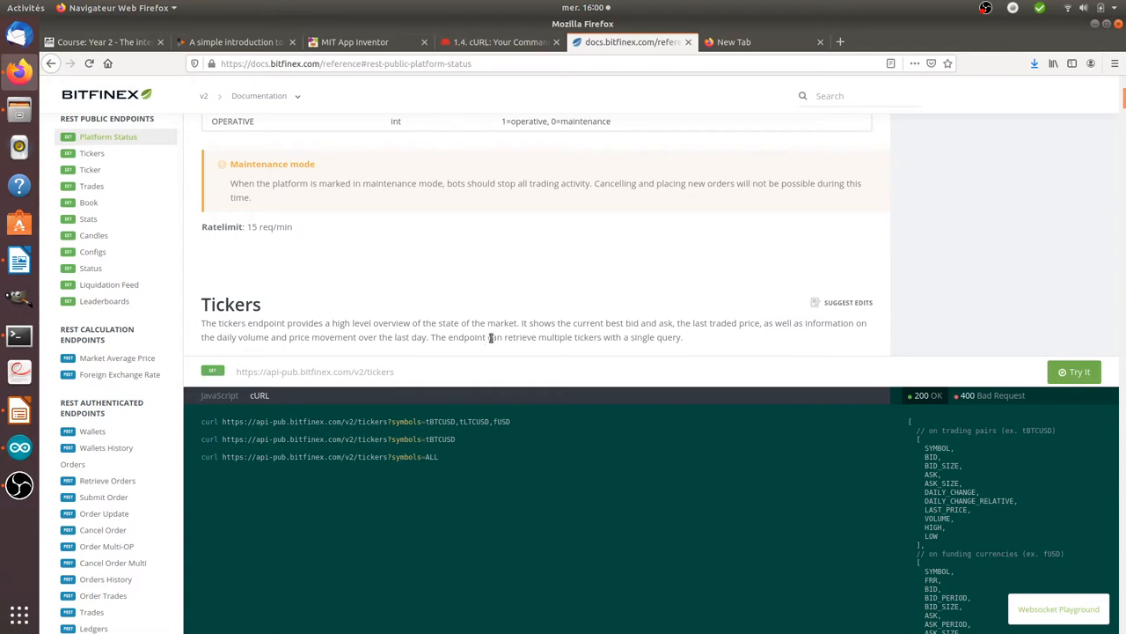
mouse_move(481, 394)
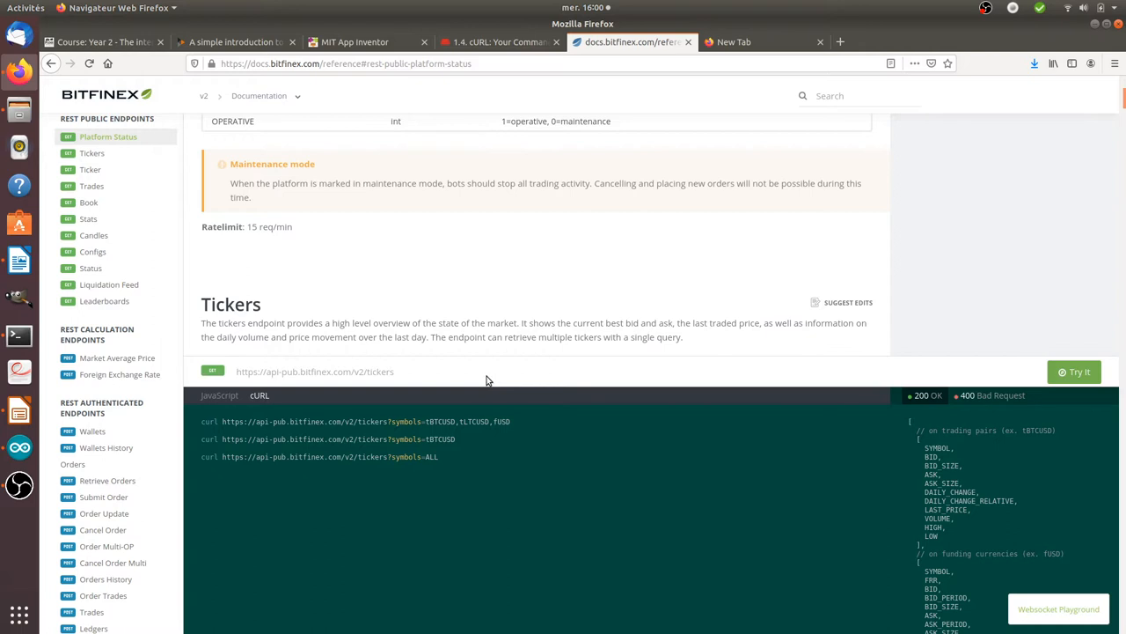
mouse_move(496, 373)
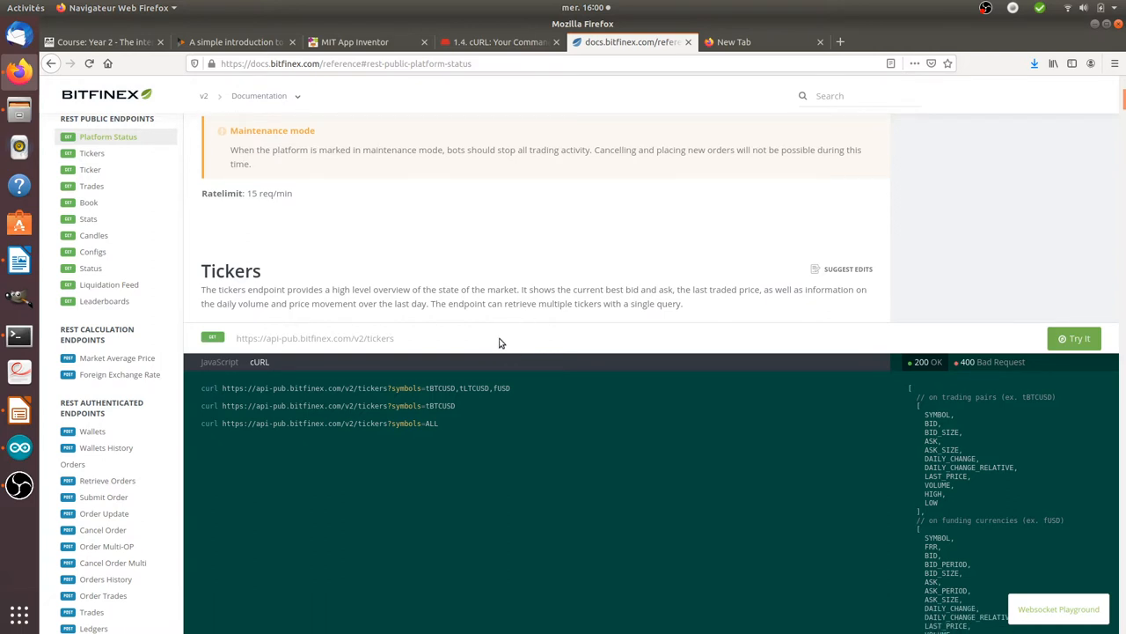
mouse_move(489, 355)
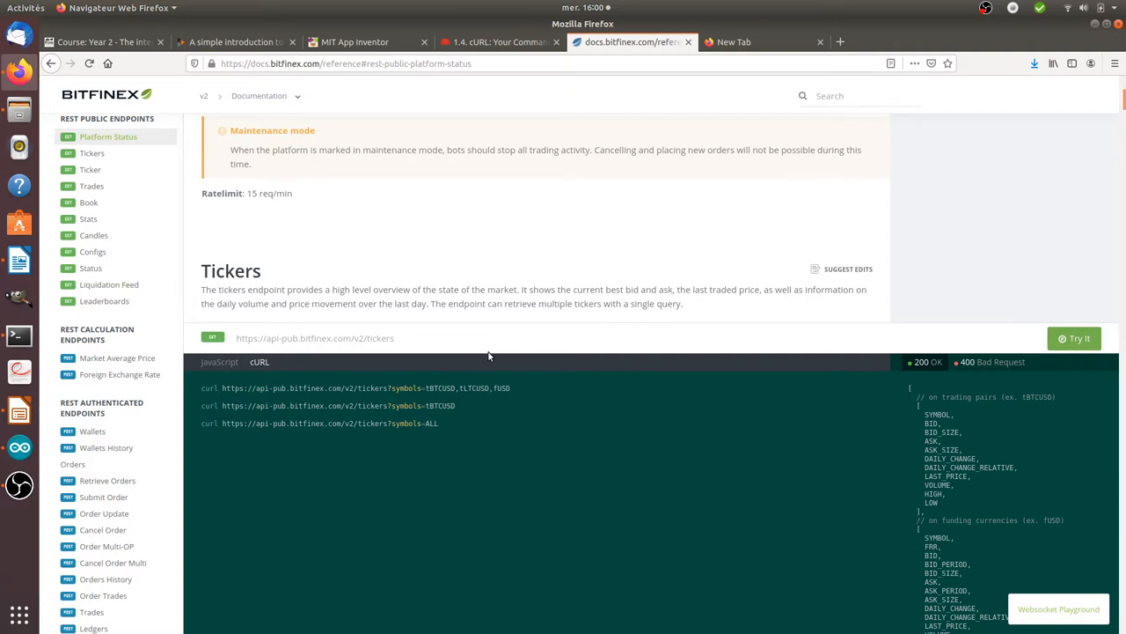
mouse_move(518, 338)
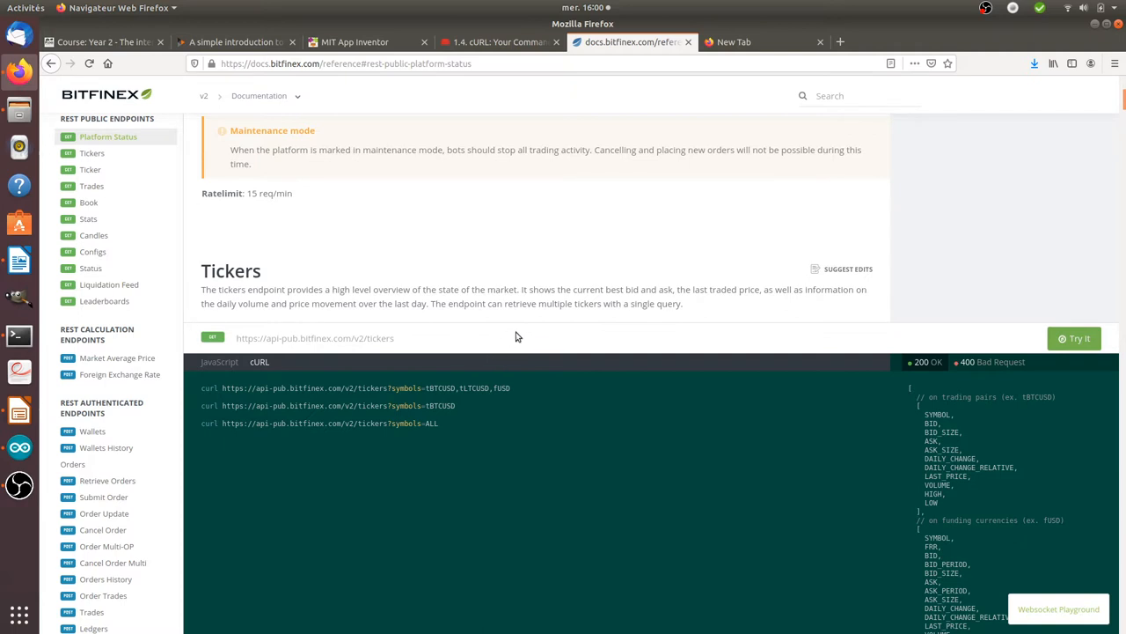
mouse_move(511, 335)
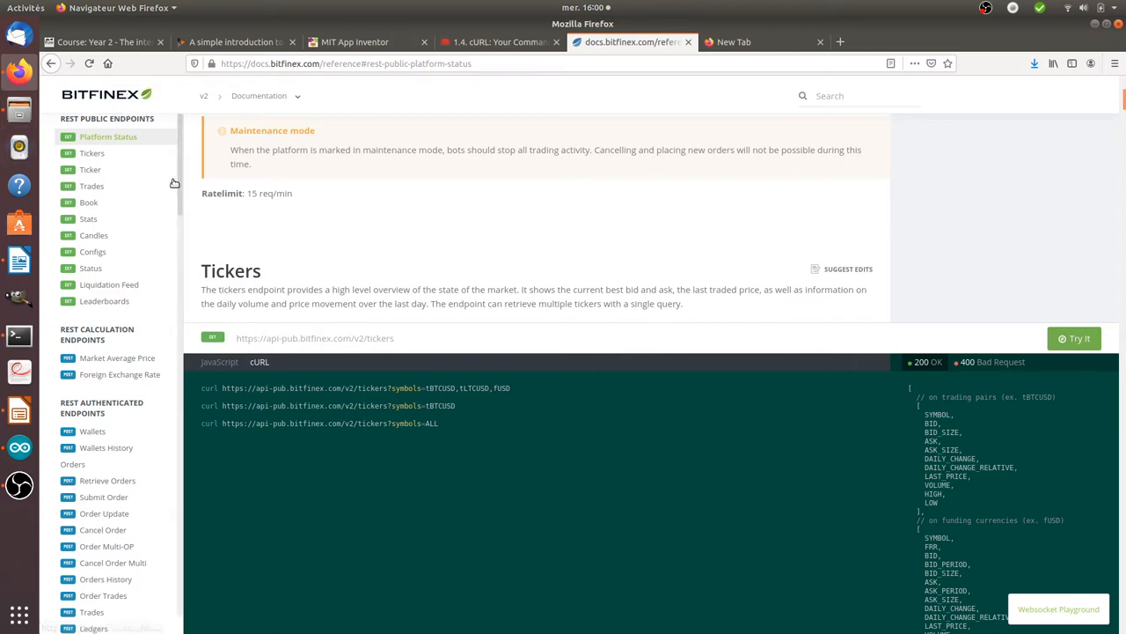
mouse_move(343, 254)
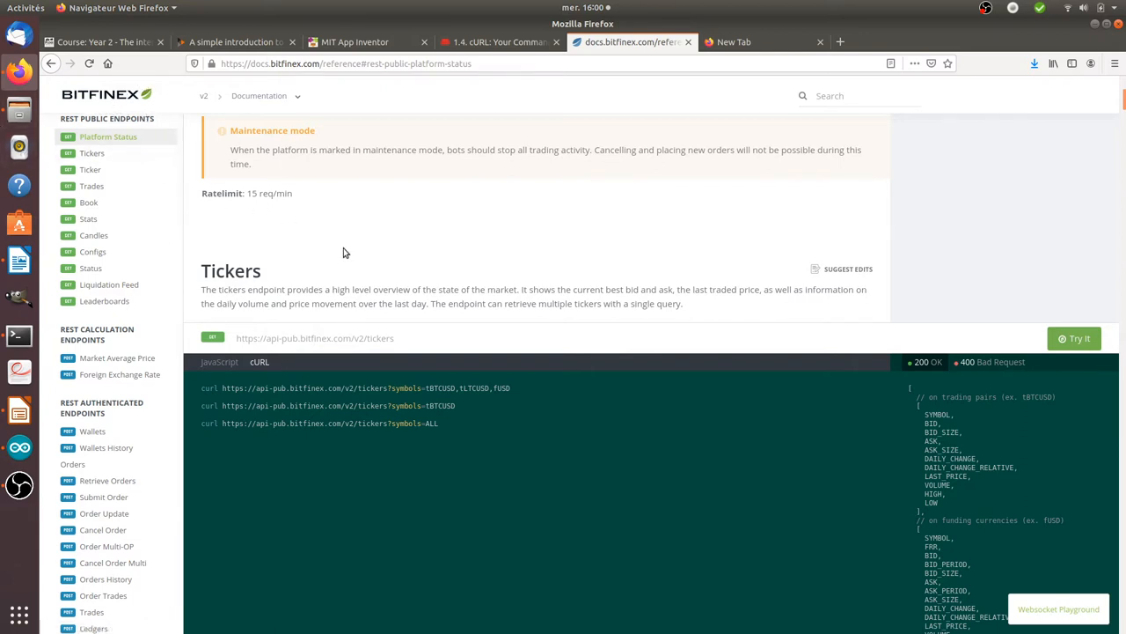
mouse_move(396, 299)
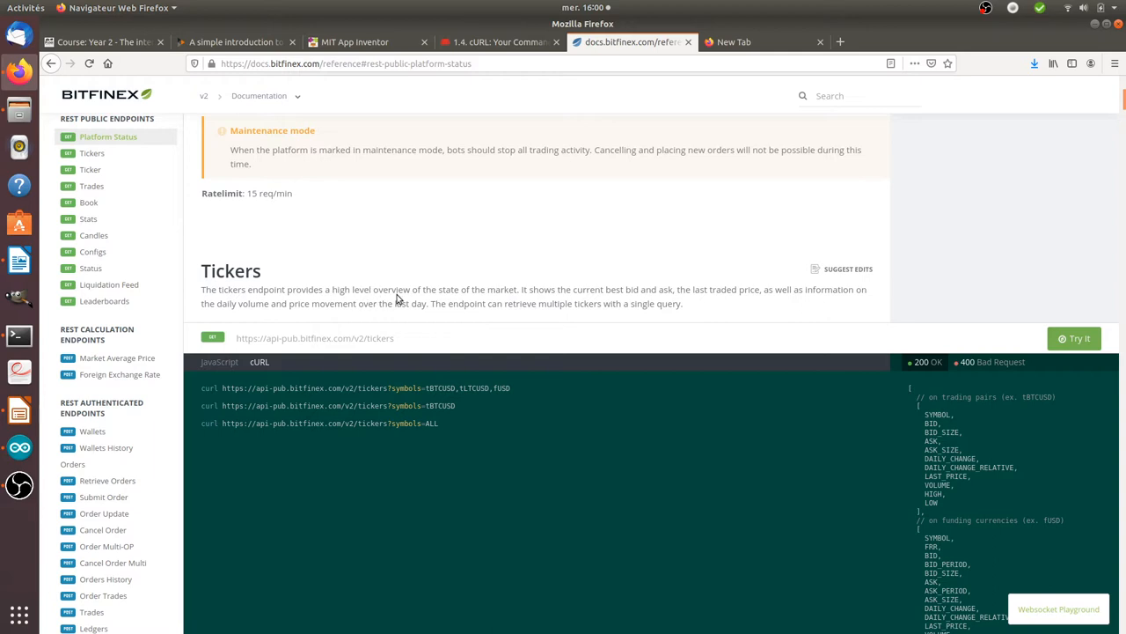
mouse_move(218, 206)
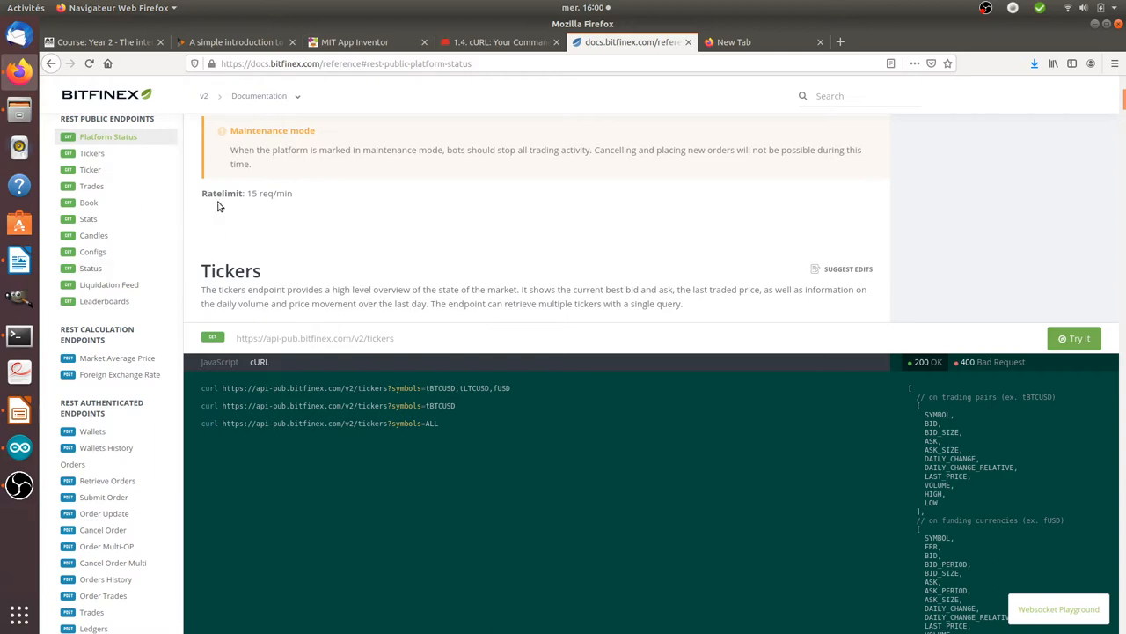
mouse_move(278, 306)
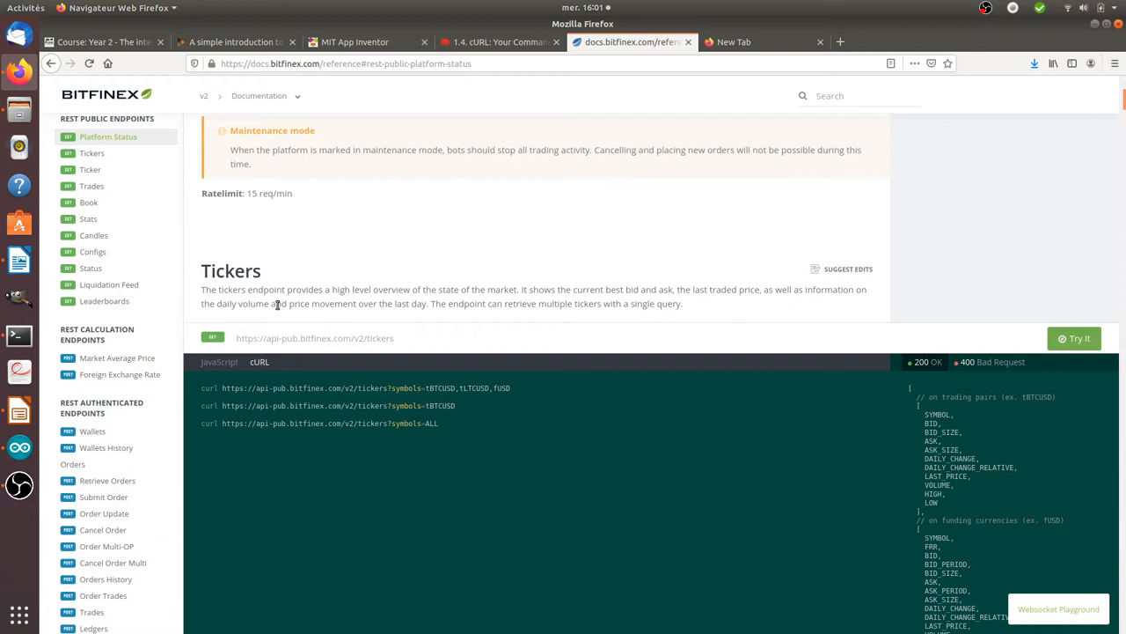
mouse_move(92, 151)
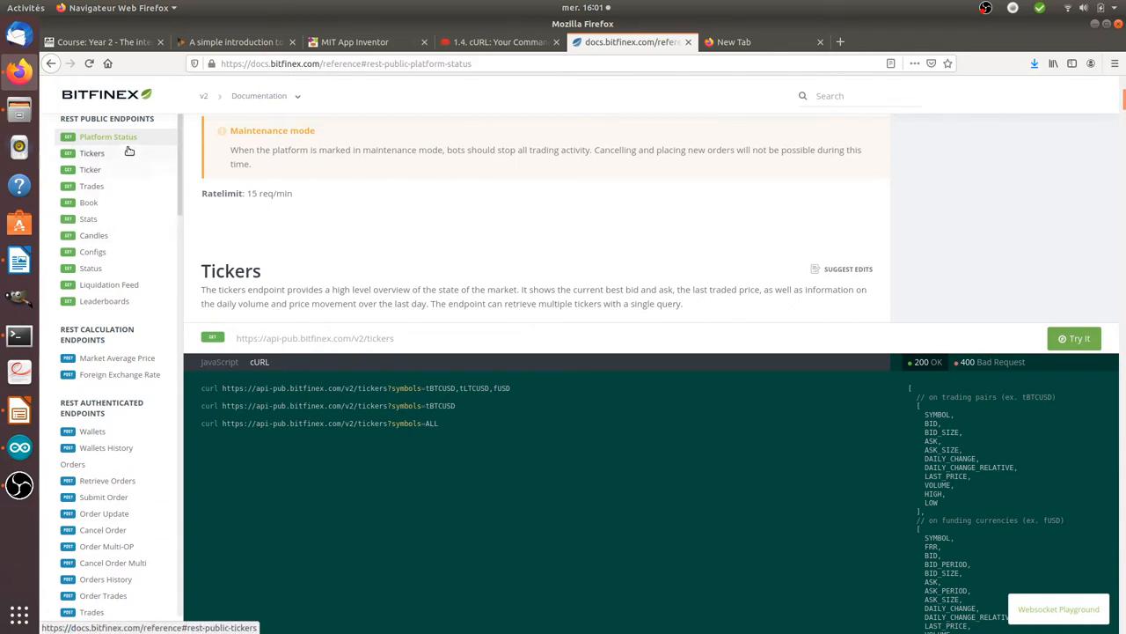
mouse_move(334, 303)
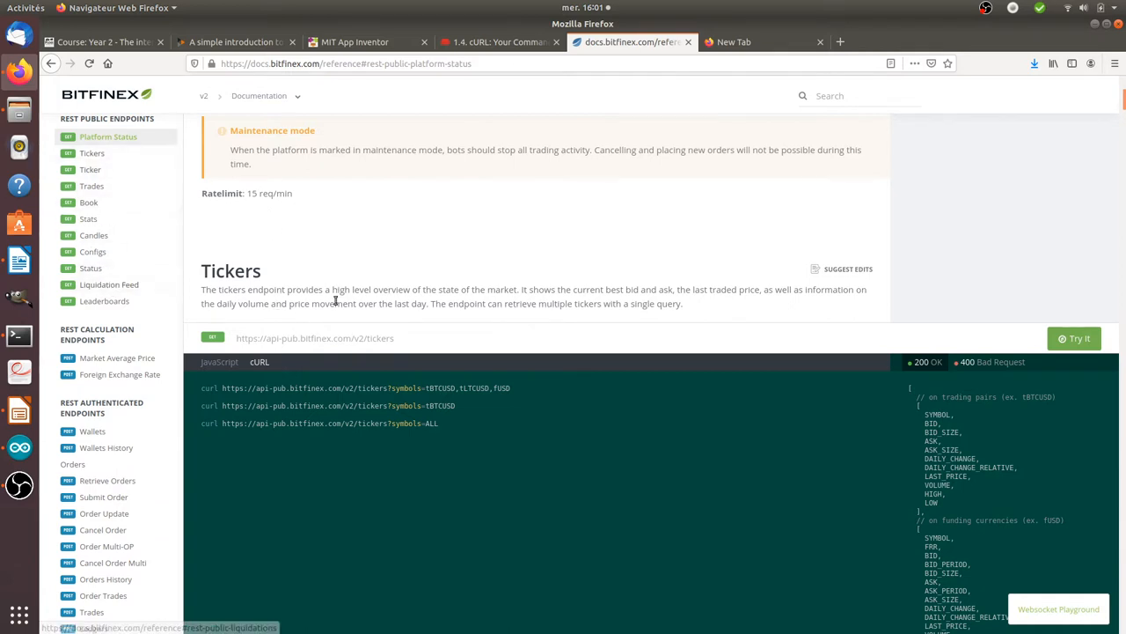
scroll("down", 3)
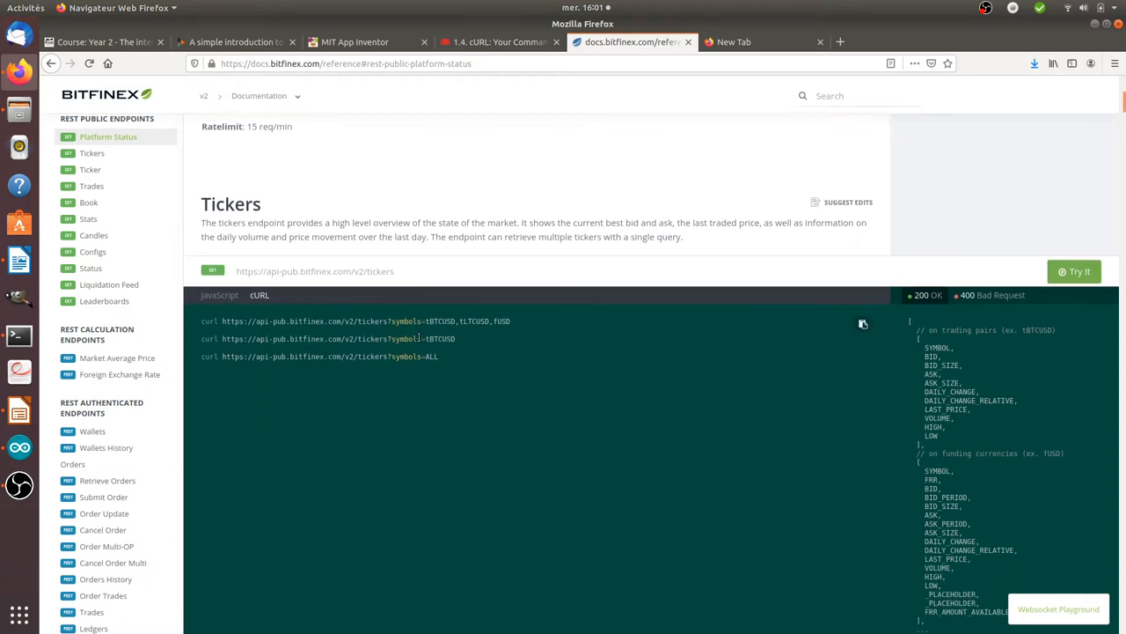
mouse_move(342, 226)
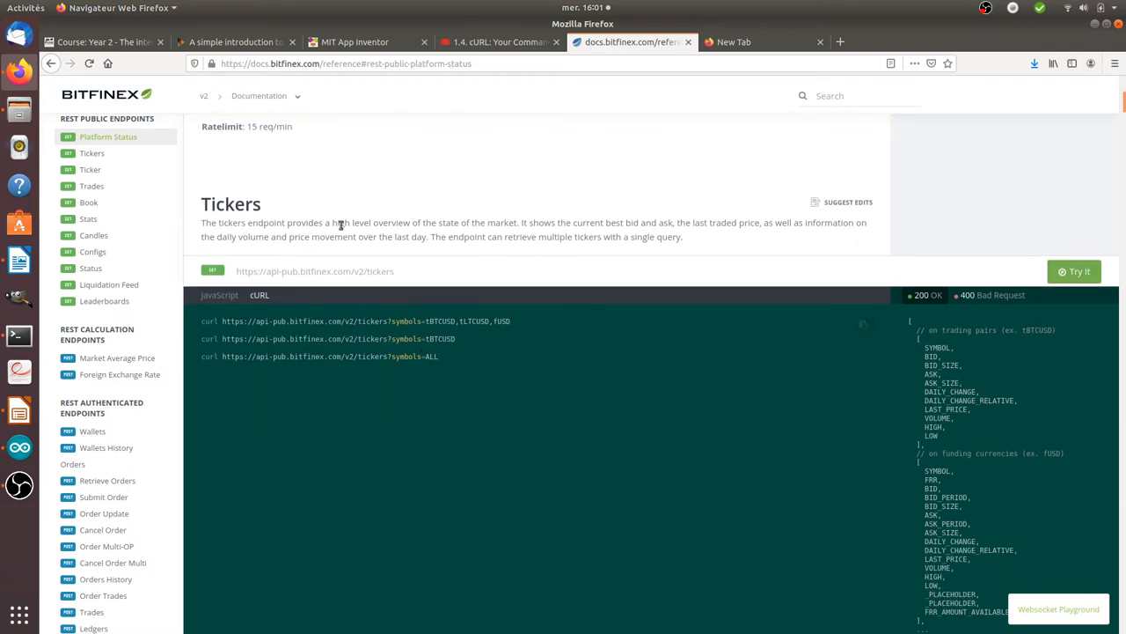
mouse_move(327, 276)
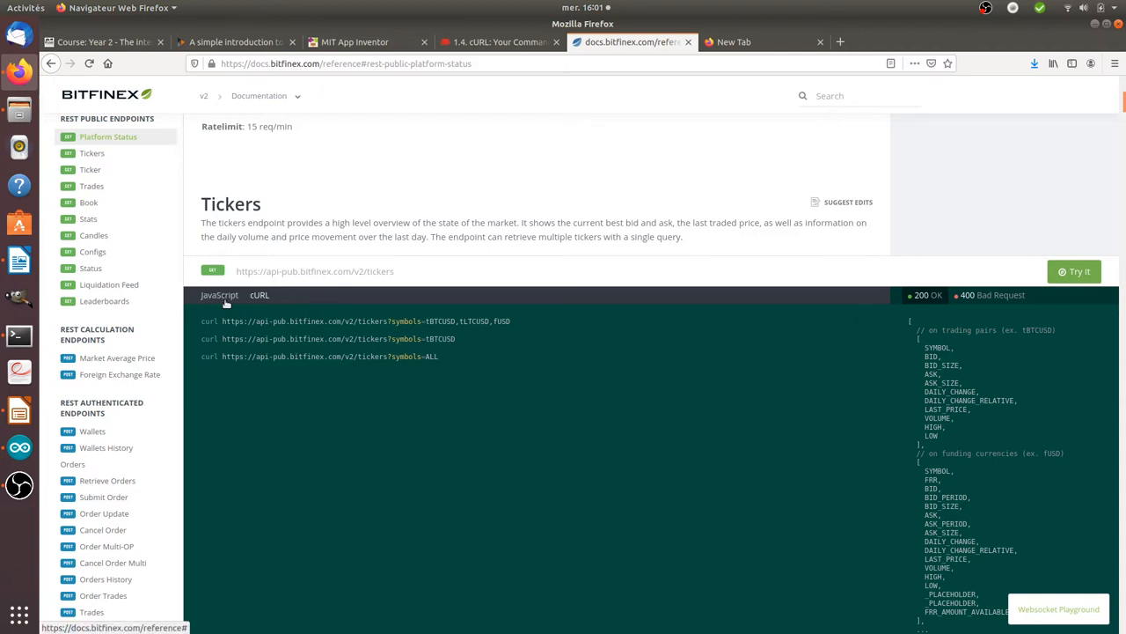
left_click(218, 296)
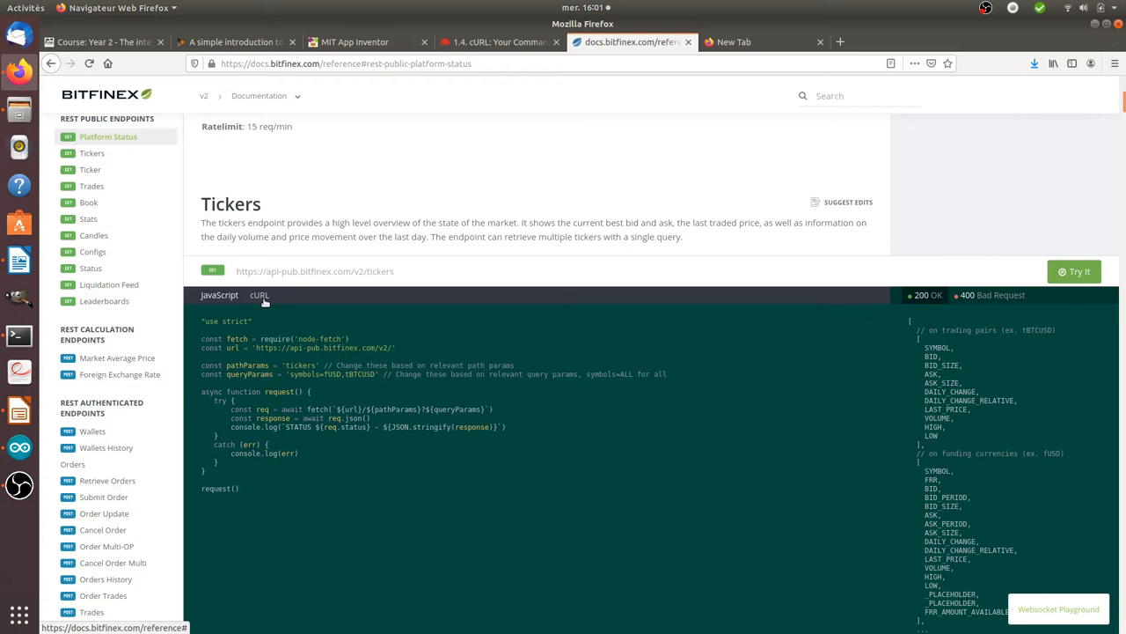
left_click(258, 296)
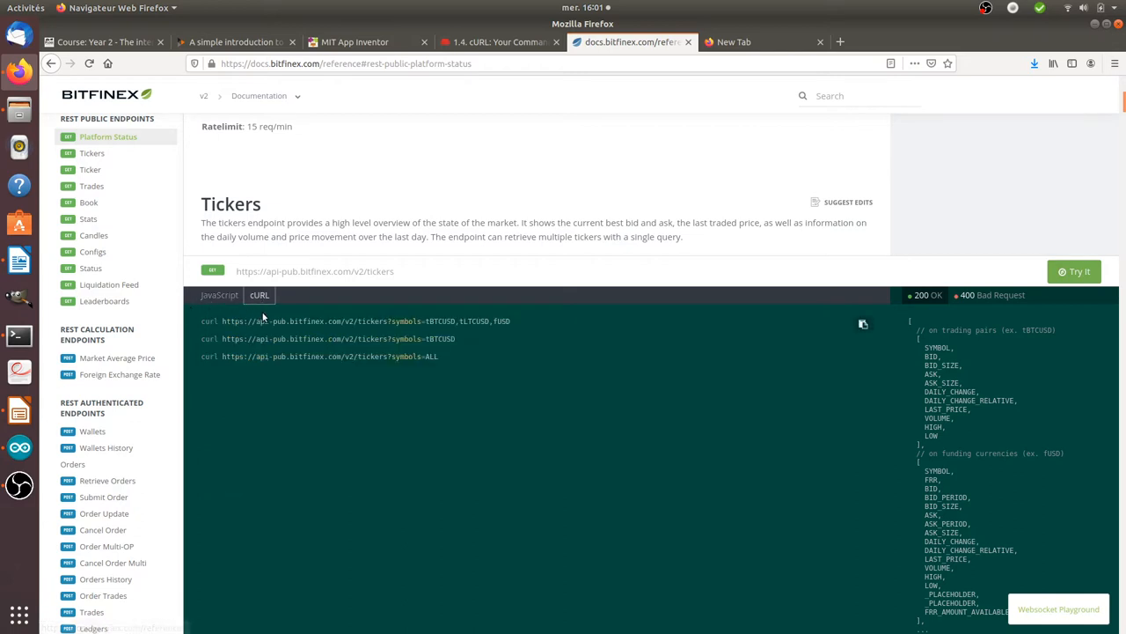
mouse_move(859, 429)
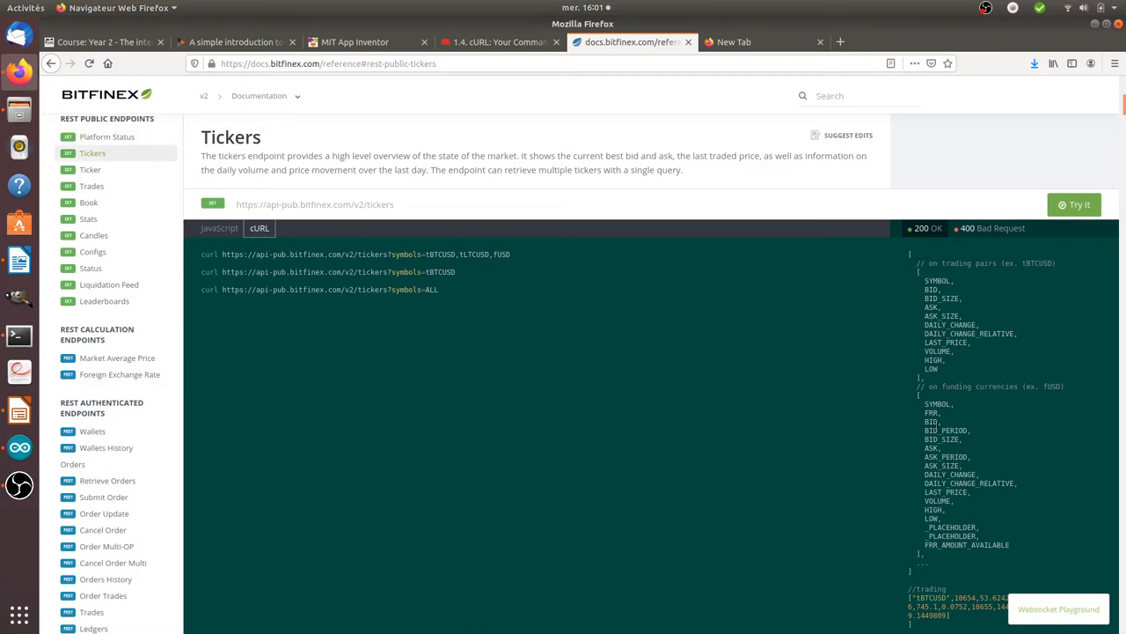
Select the single-symbol curl request for tBTCUSD to copy it.
scroll("up", 3)
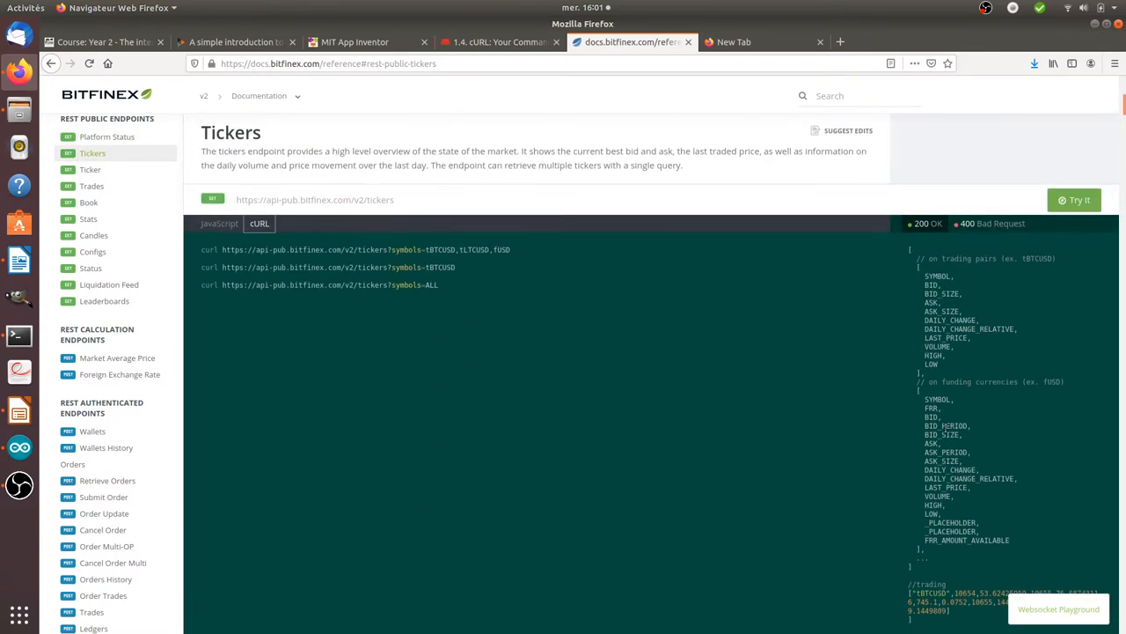
scroll("up", 3)
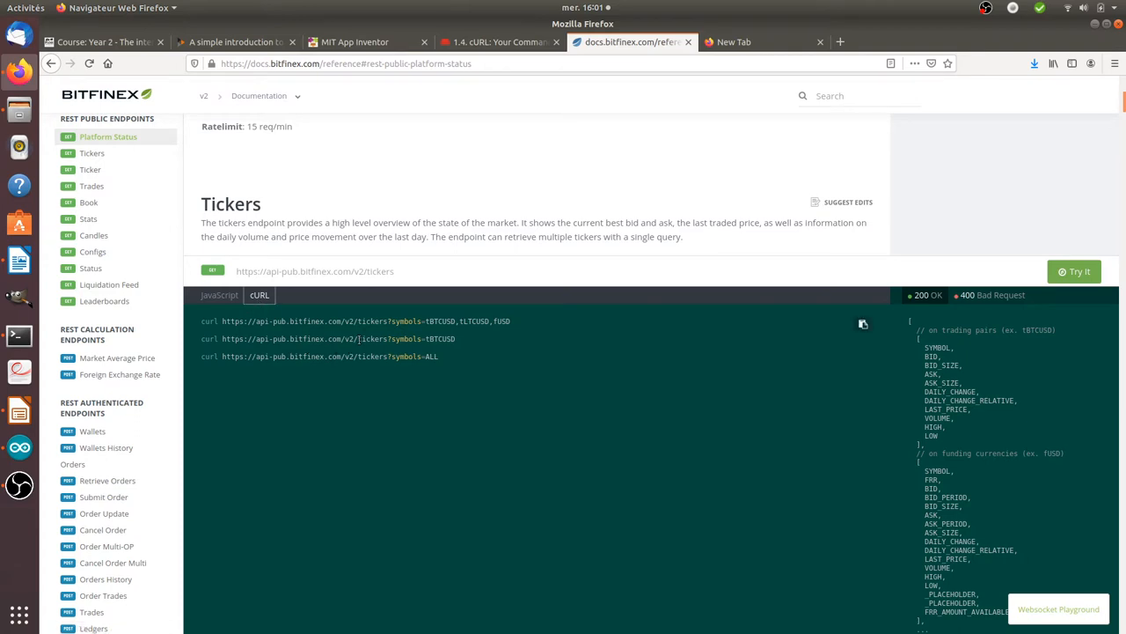
double_click(444, 338)
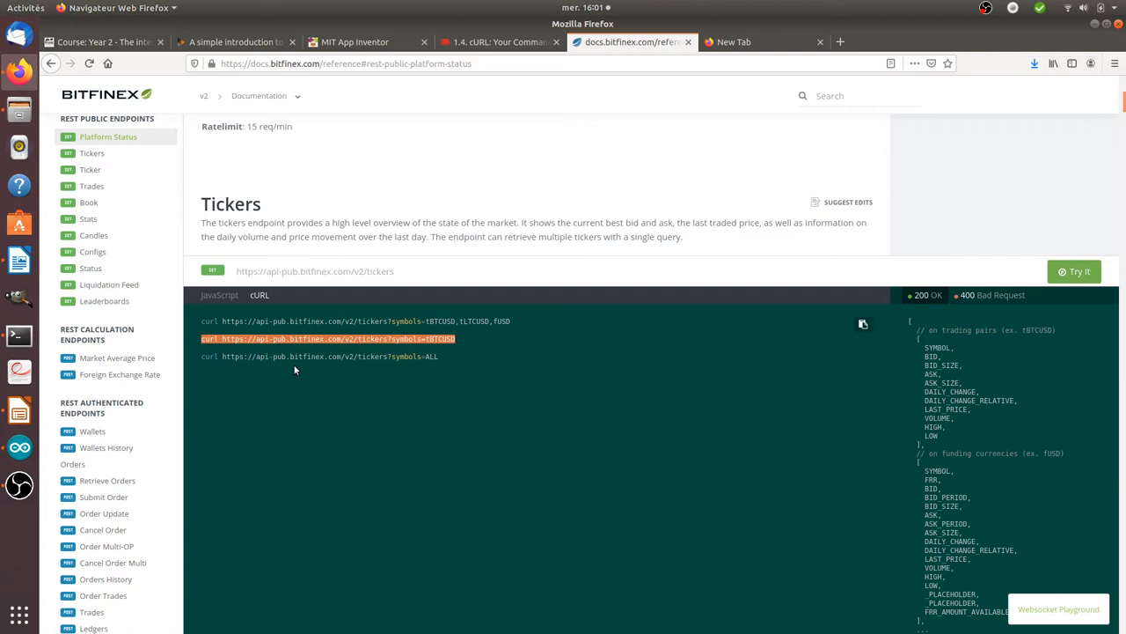
mouse_move(403, 303)
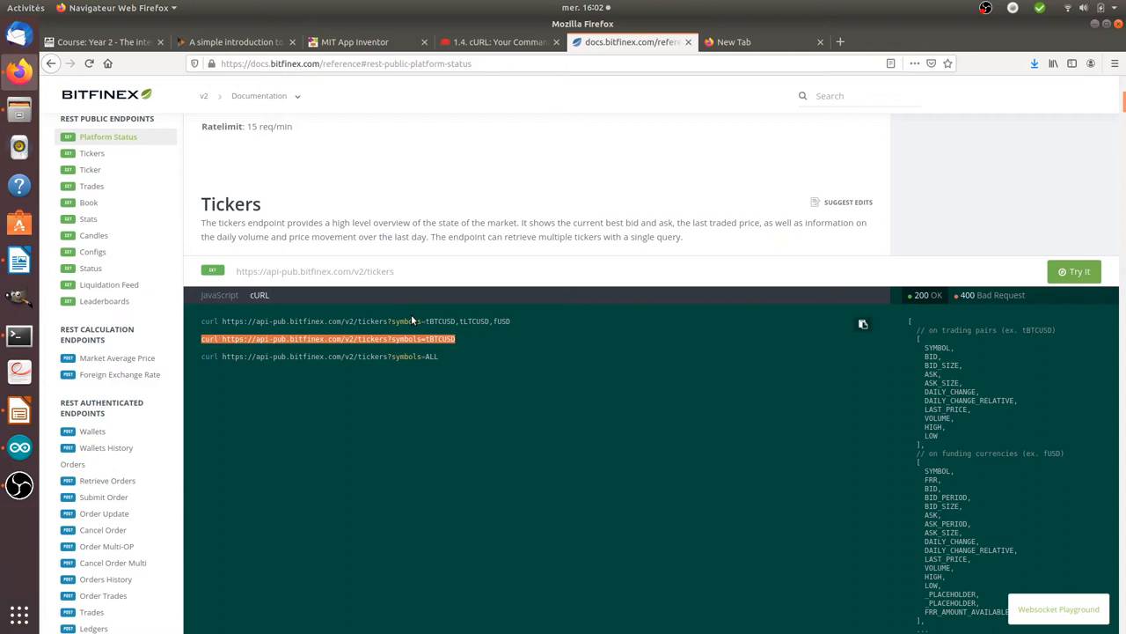
mouse_move(398, 331)
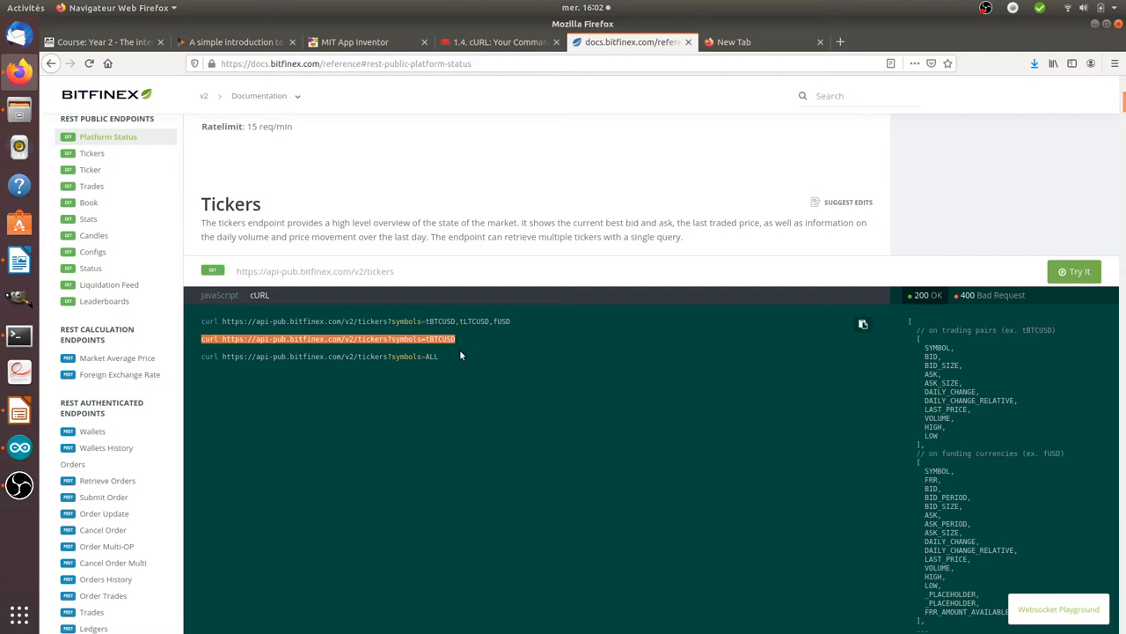
mouse_move(479, 345)
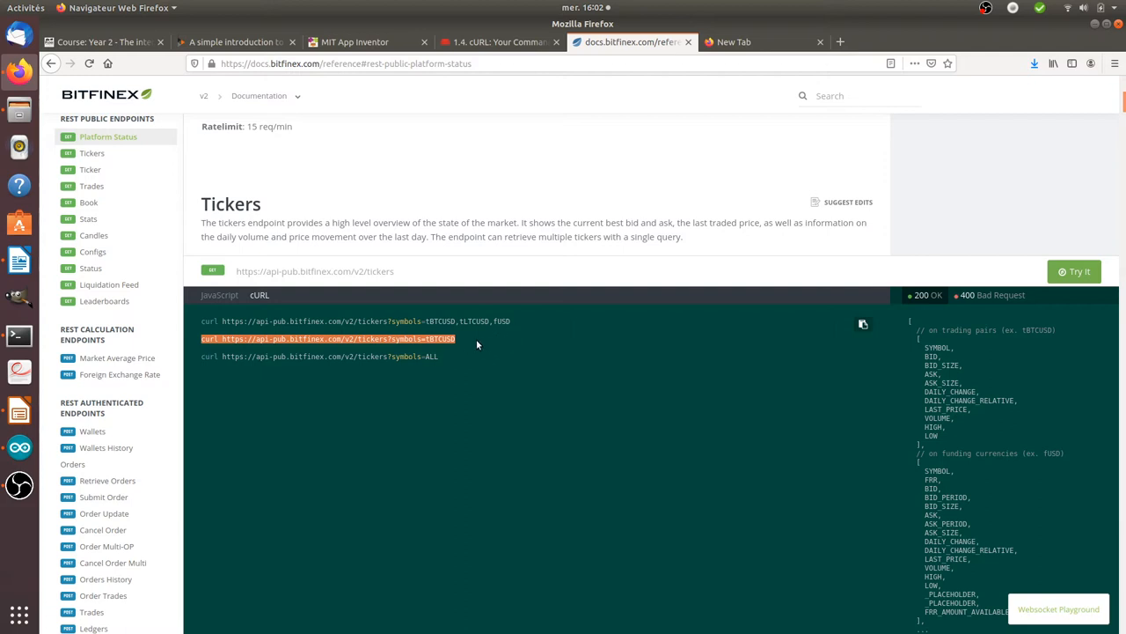
mouse_move(415, 379)
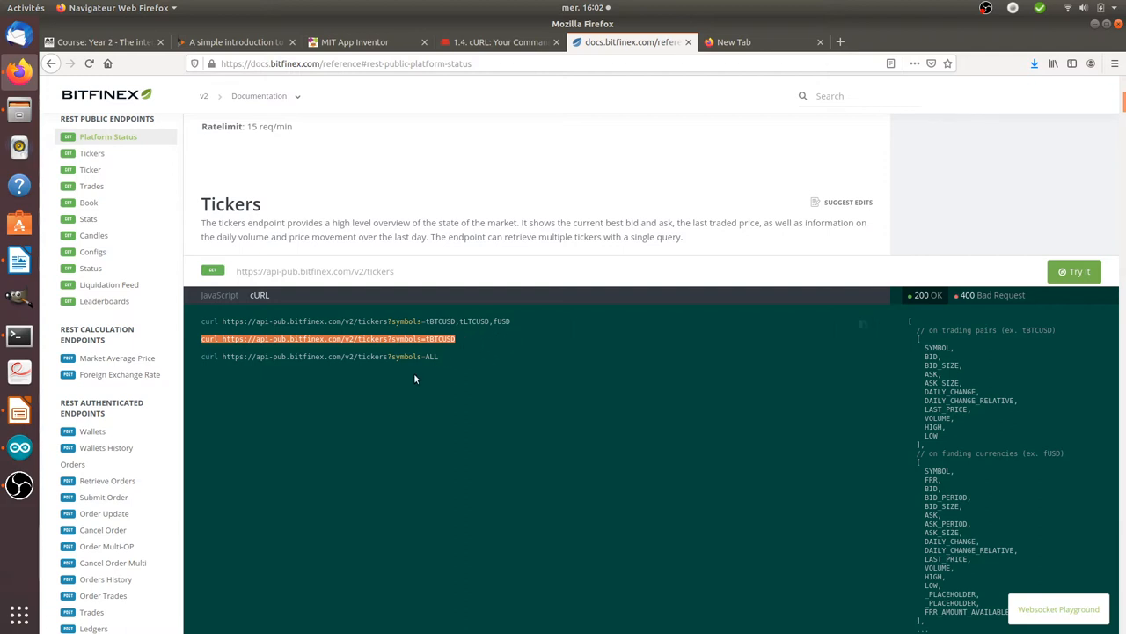
mouse_move(394, 394)
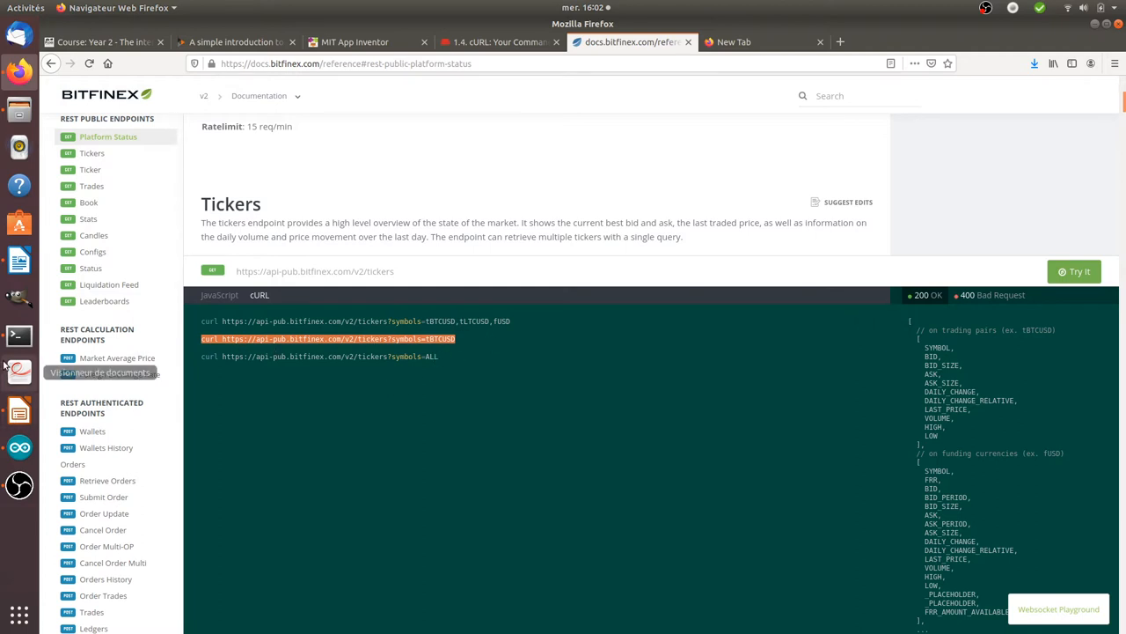
left_click(17, 334)
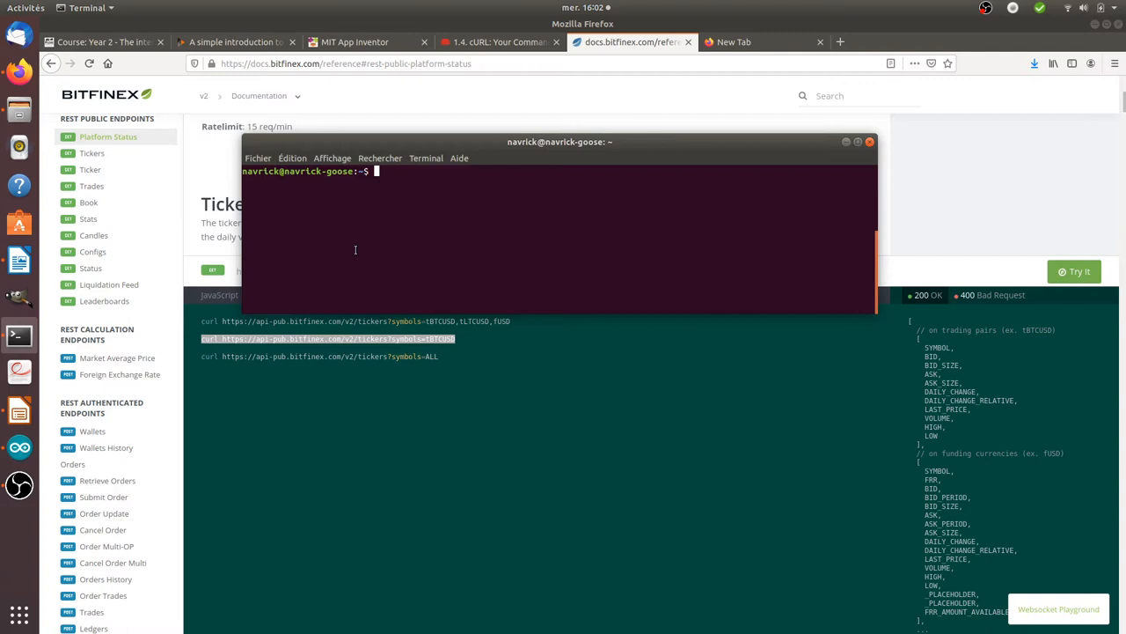
type("curl https://api-pub.bitfinex.com/v2/tickers?symbols=tBTCUSD")
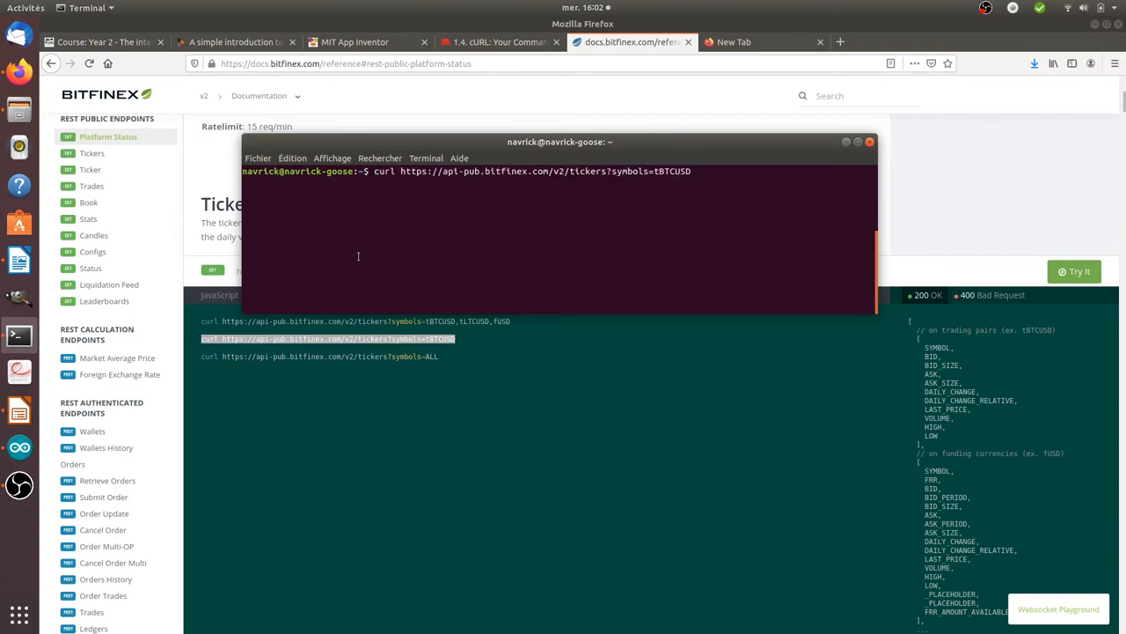
key("Return")
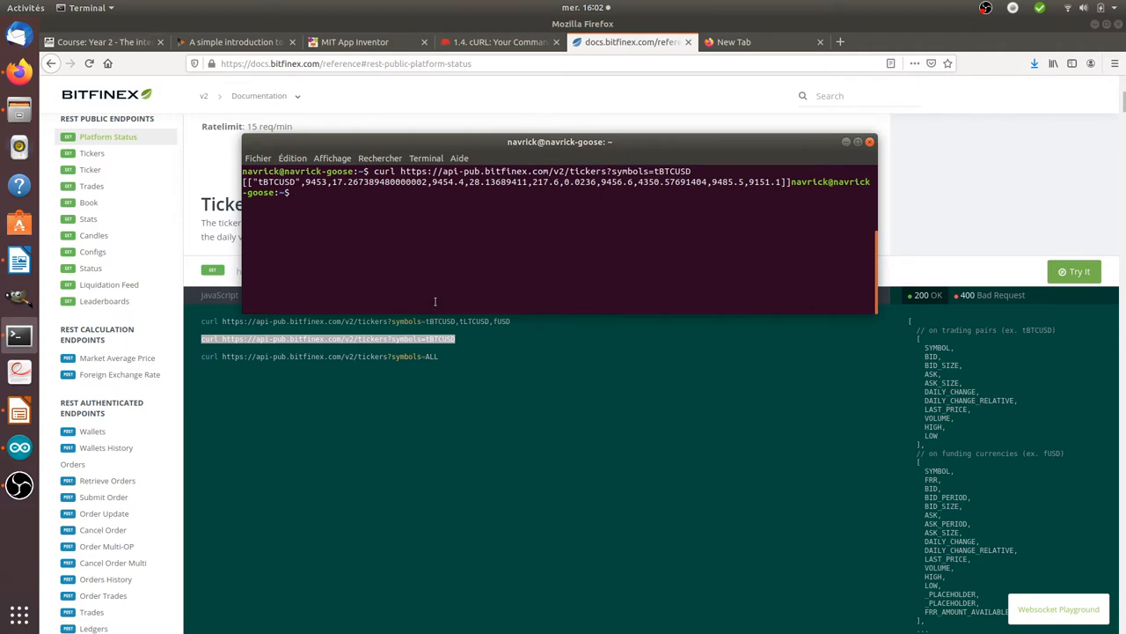
double_click(271, 181)
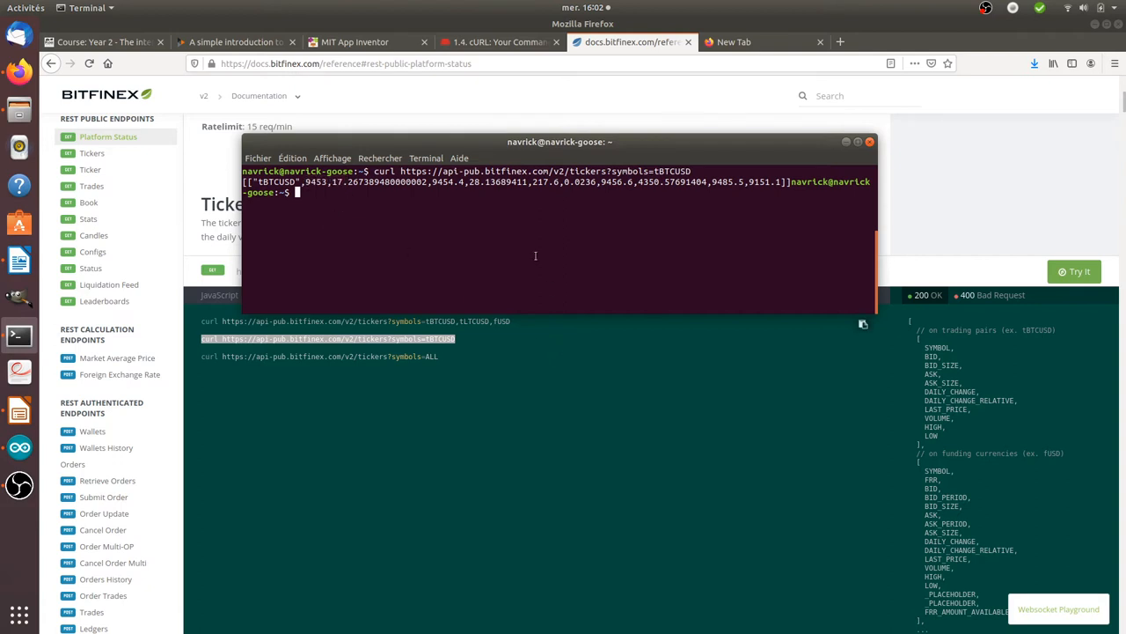
mouse_move(440, 254)
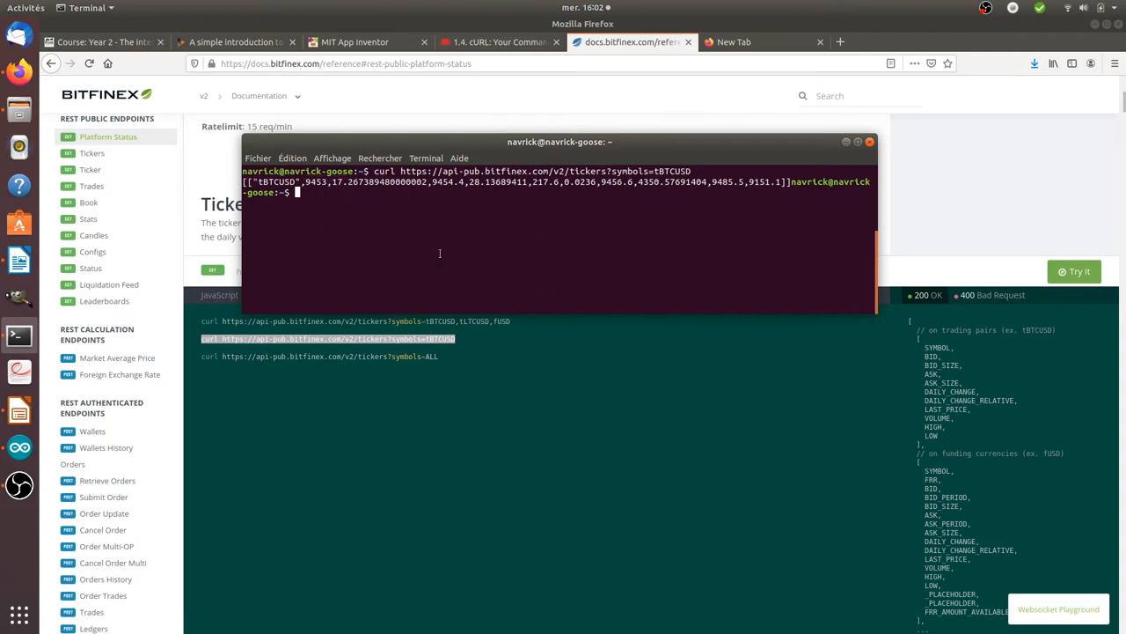
mouse_move(412, 215)
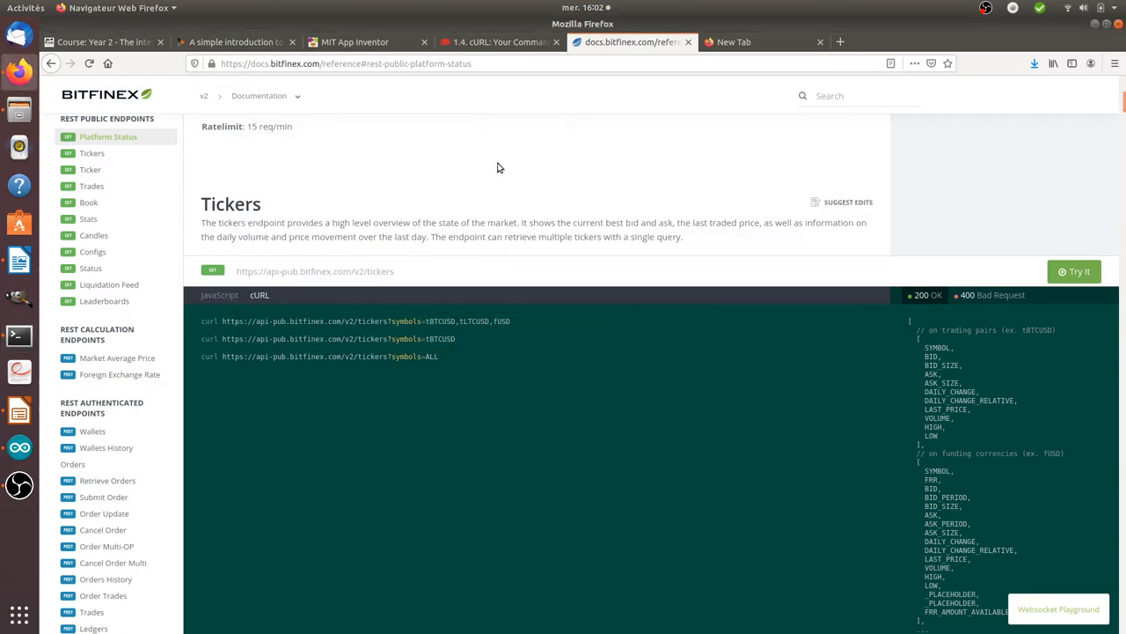
Switch to the App Inventor httprequest project and dismiss the companion network error.
left_click(384, 64)
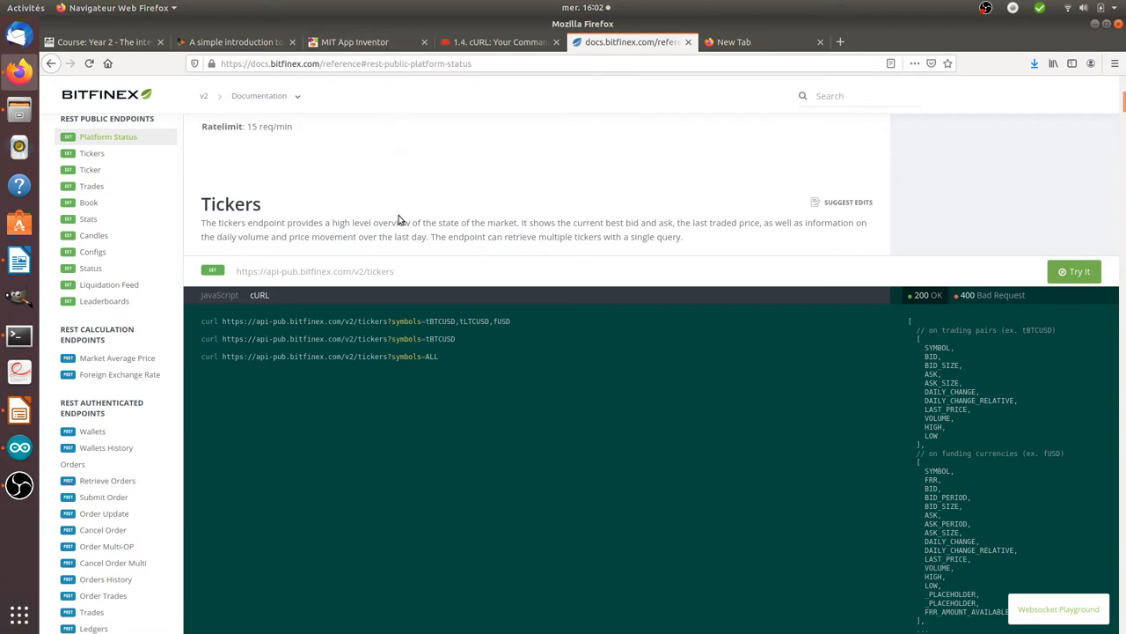
left_click(353, 42)
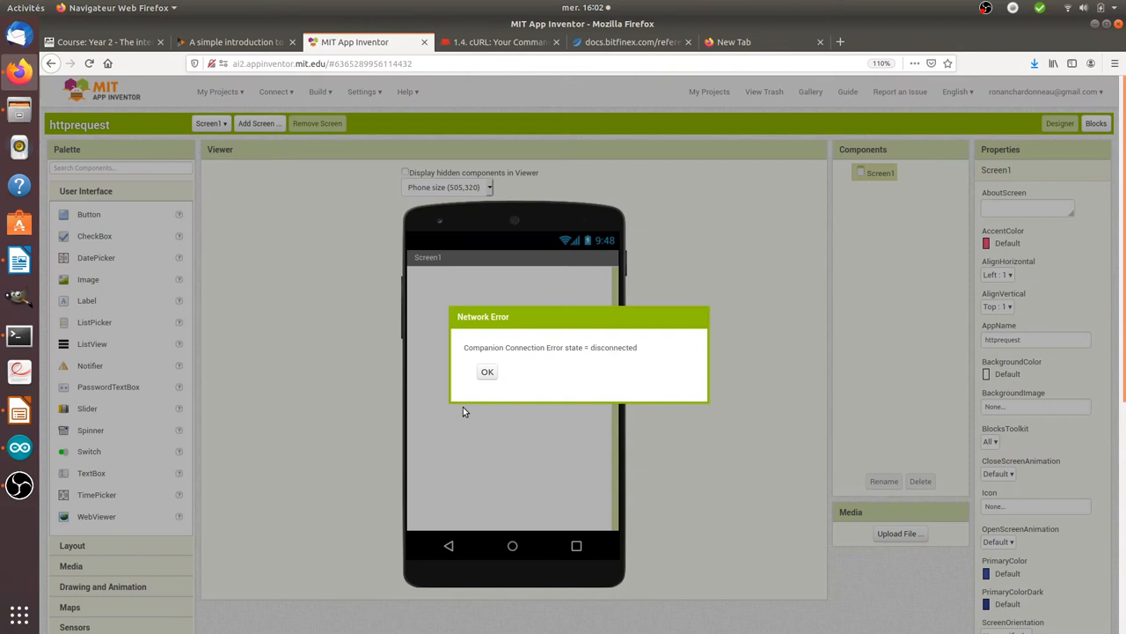
left_click(487, 370)
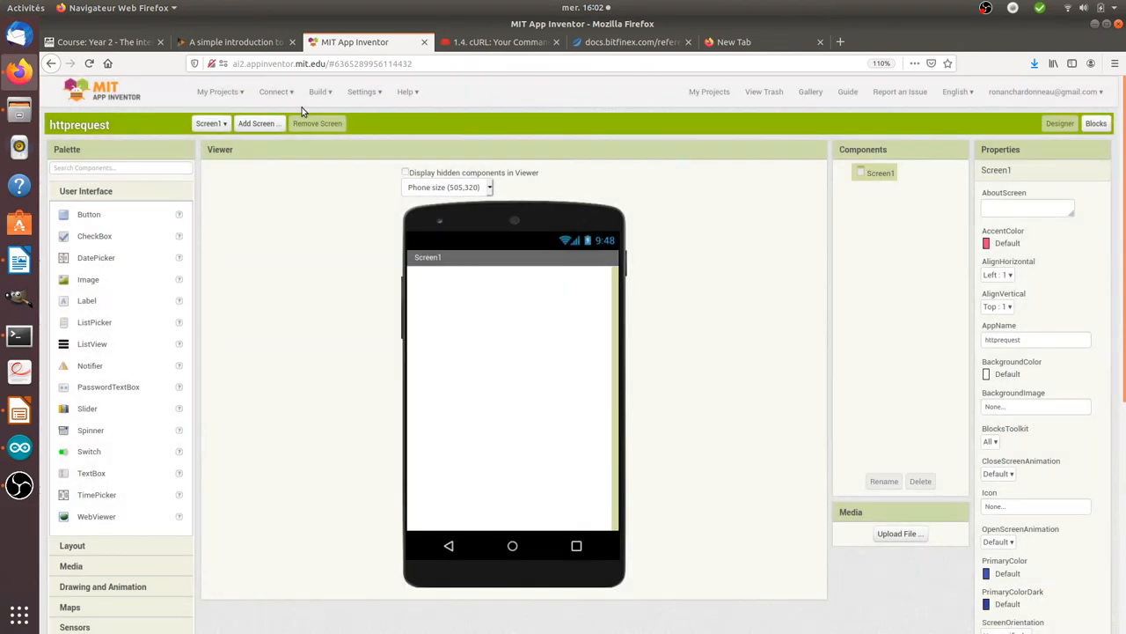
mouse_move(320, 91)
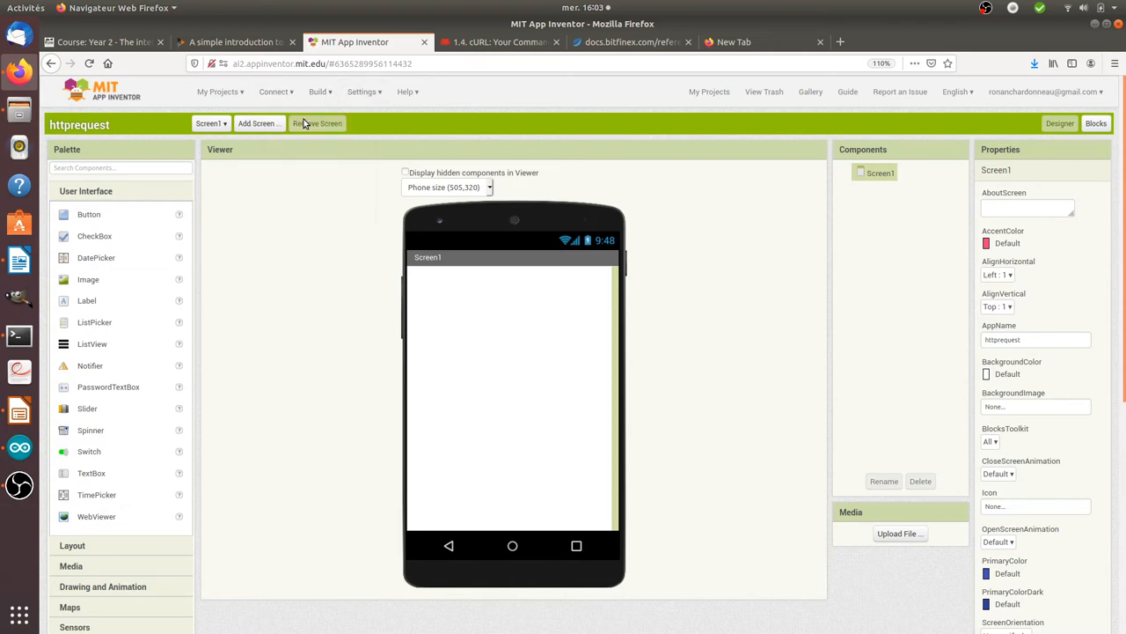
mouse_move(309, 165)
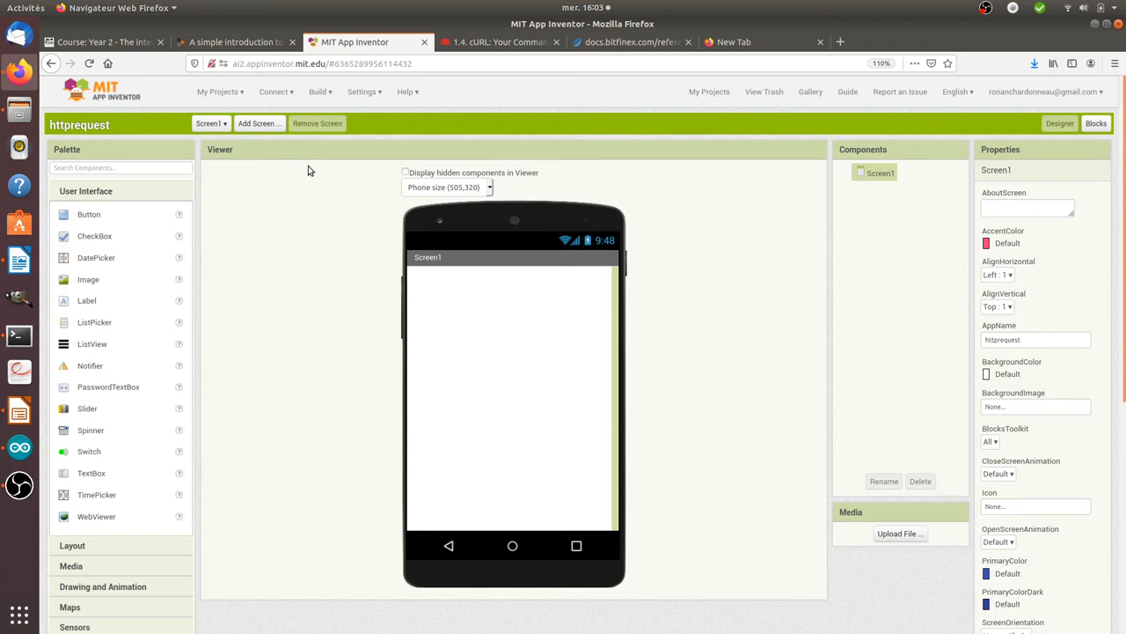
Peek at the Connect menu without choosing a device, then browse the component palette.
left_click(275, 91)
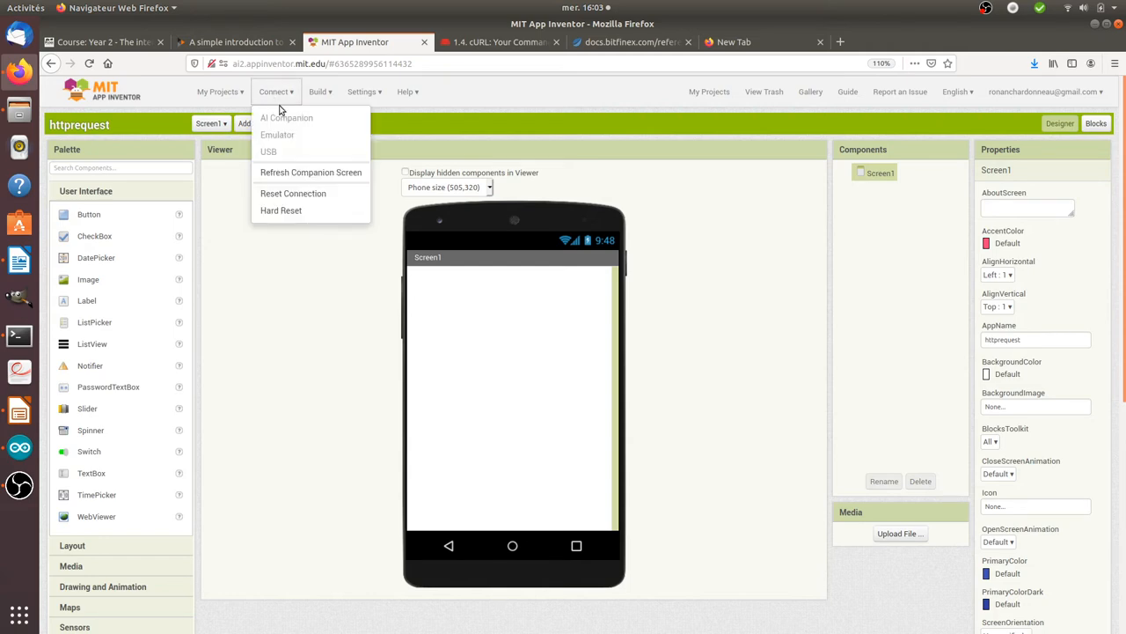
left_click(289, 282)
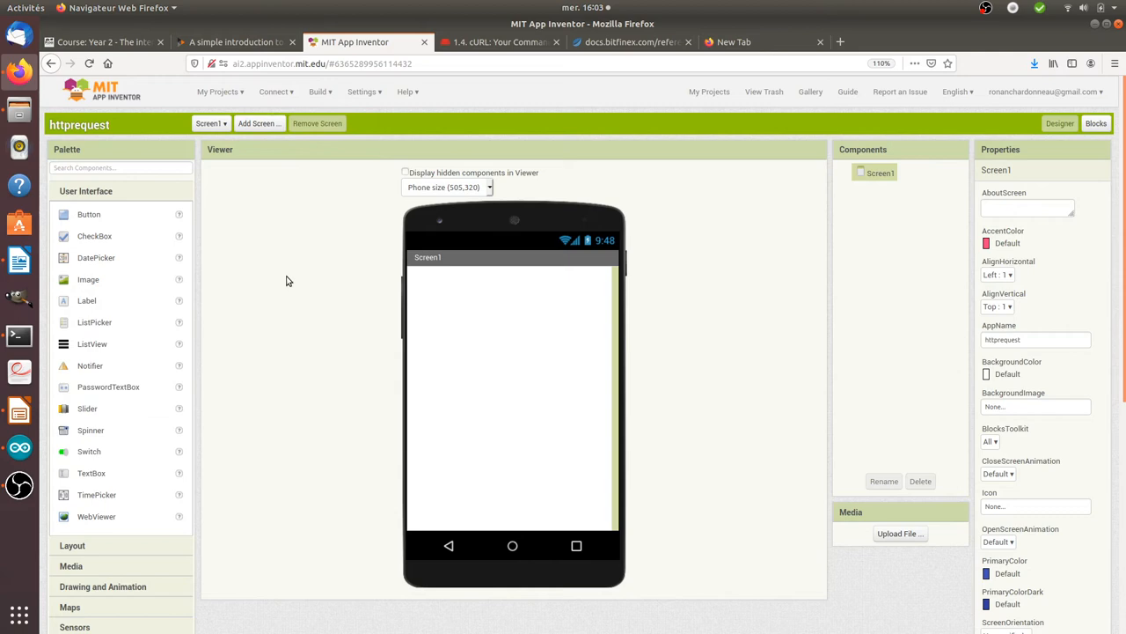
mouse_move(472, 352)
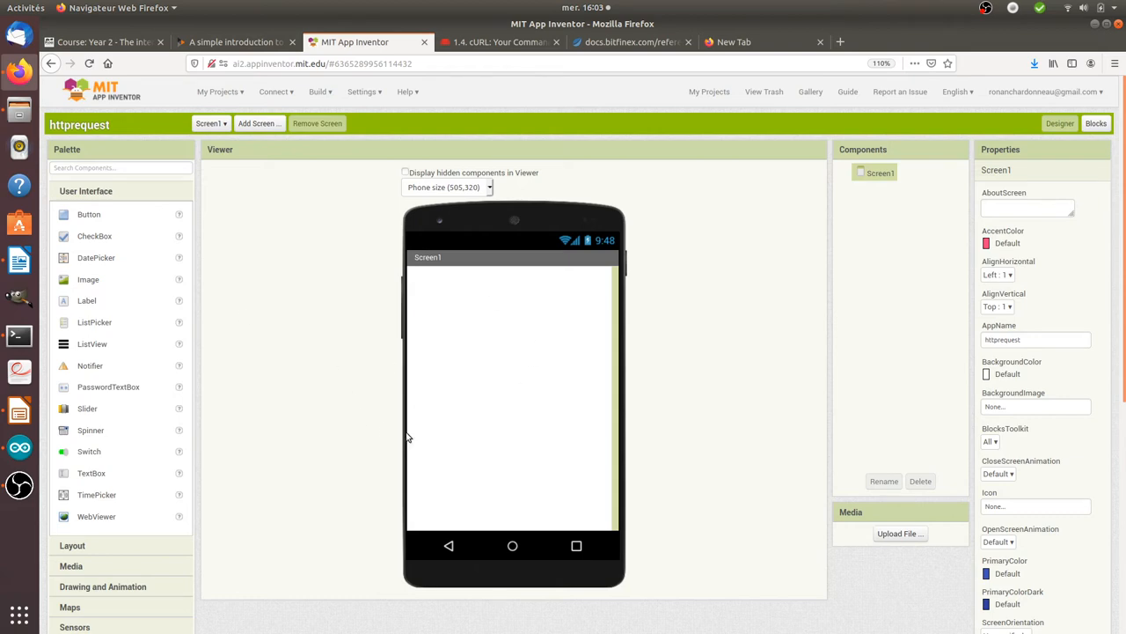
mouse_move(475, 421)
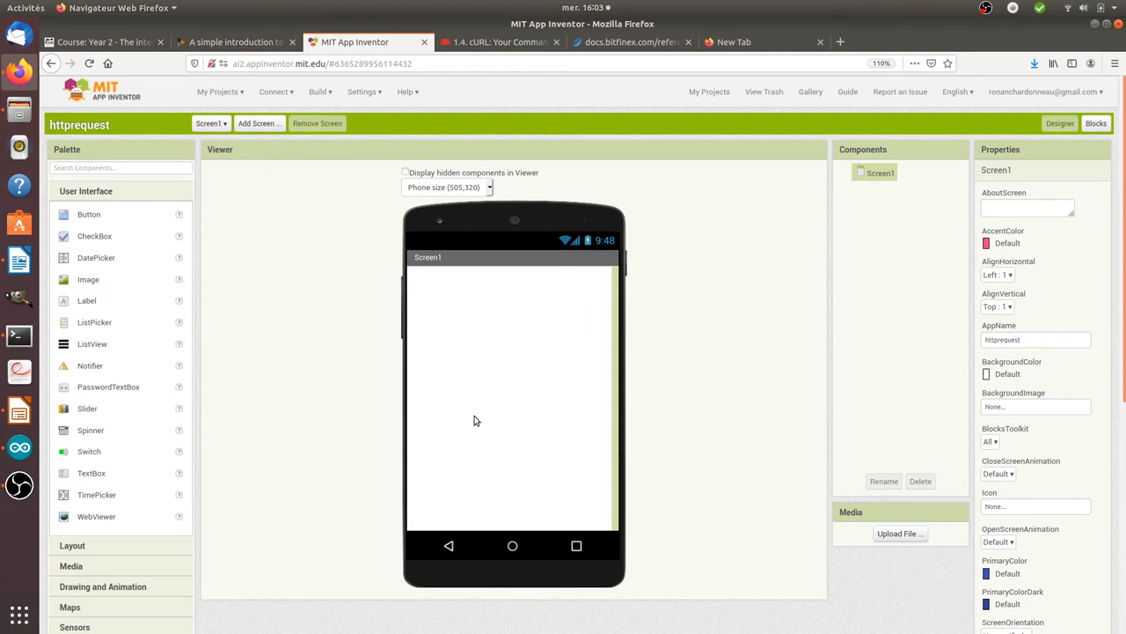
scroll("down", 3)
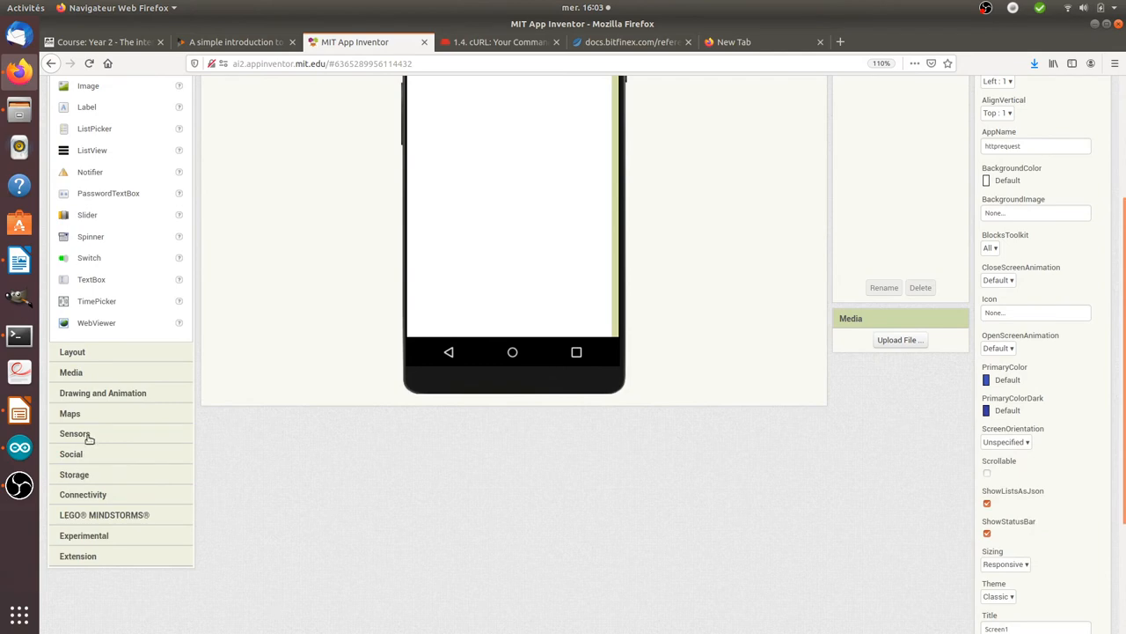
Add a Web component from Connectivity to Screen1 alongside the button and label.
left_click(74, 433)
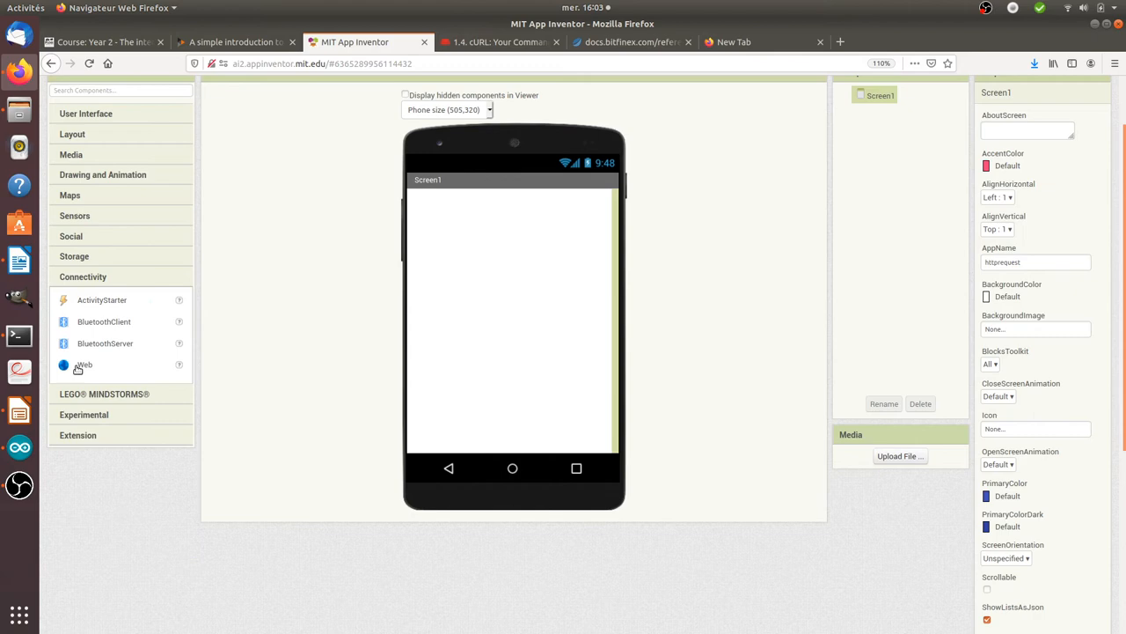
left_click_drag(84, 365, 479, 264)
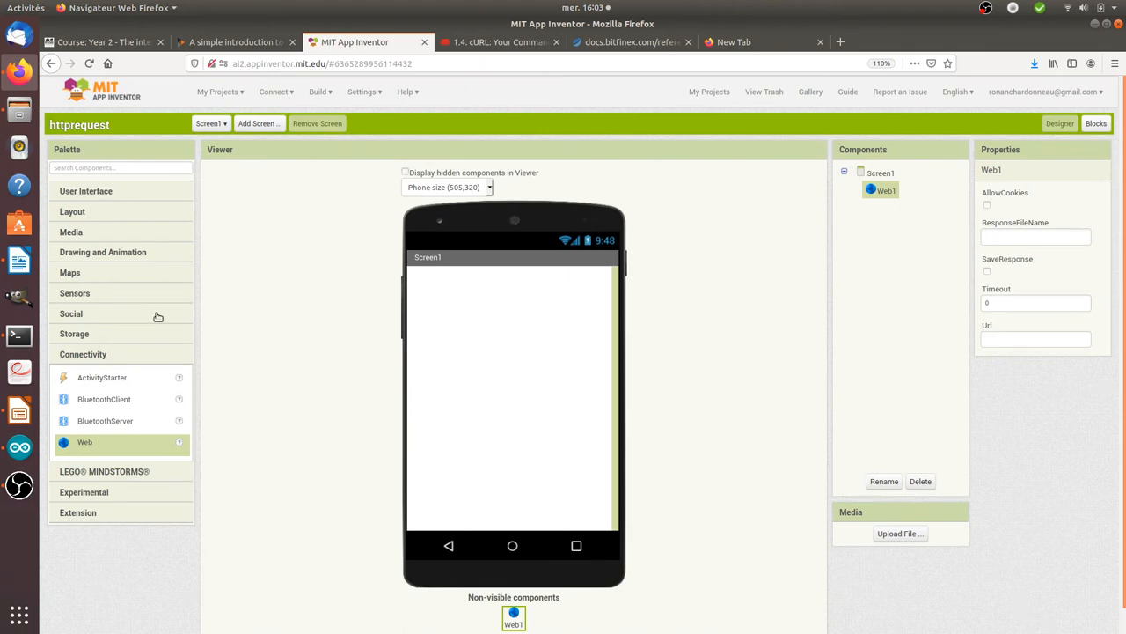
mouse_move(123, 188)
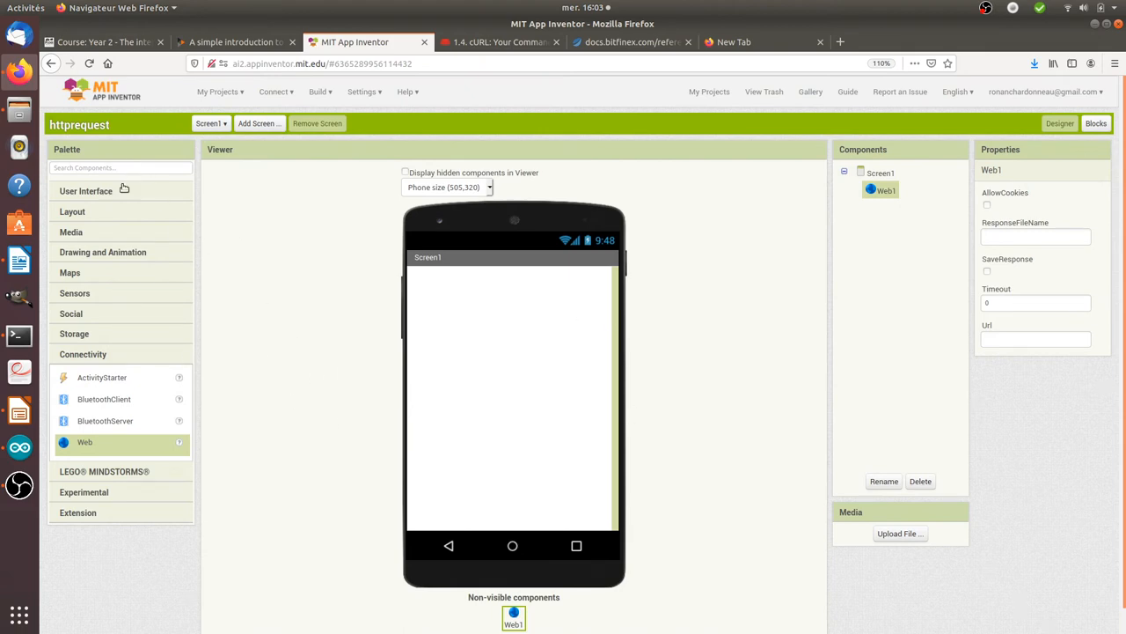
left_click(86, 190)
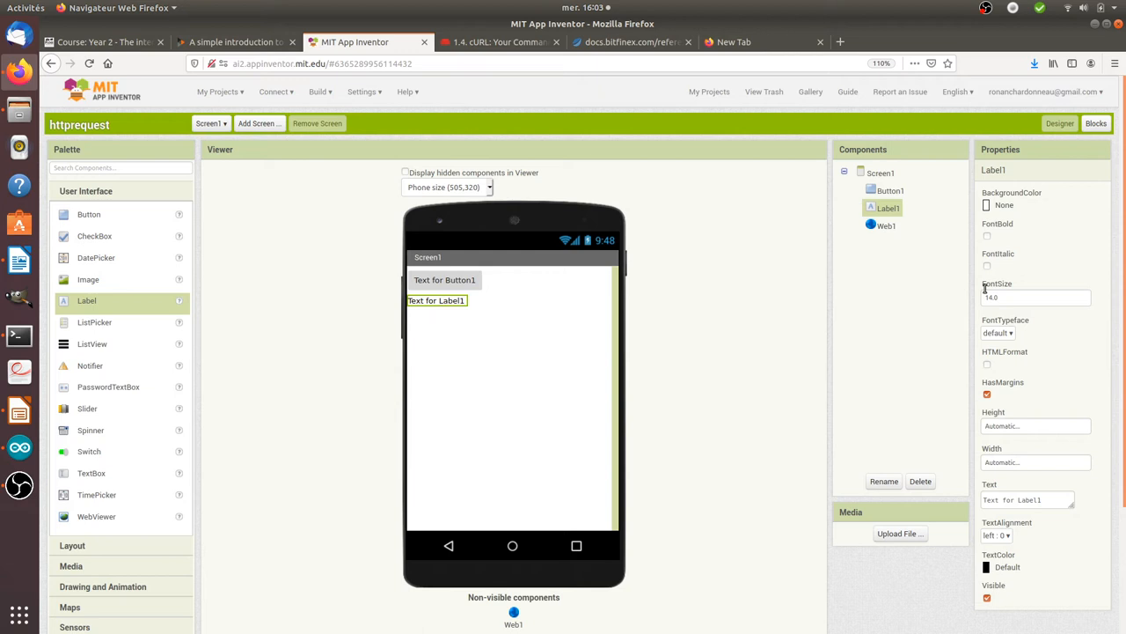
mouse_move(554, 354)
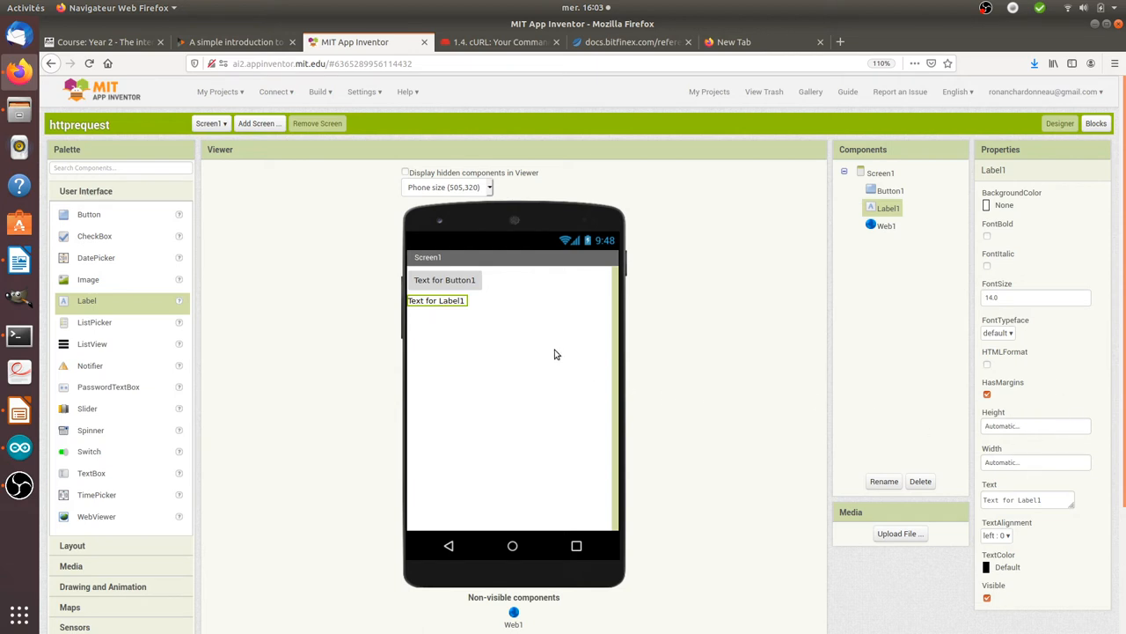
left_click(18, 335)
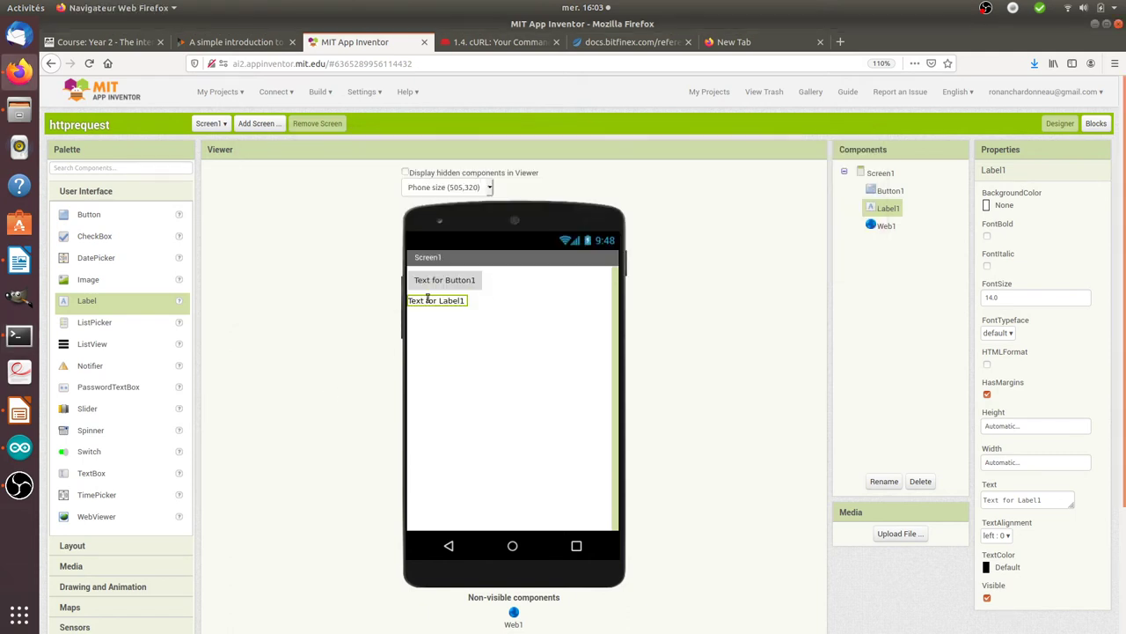
mouse_move(926, 264)
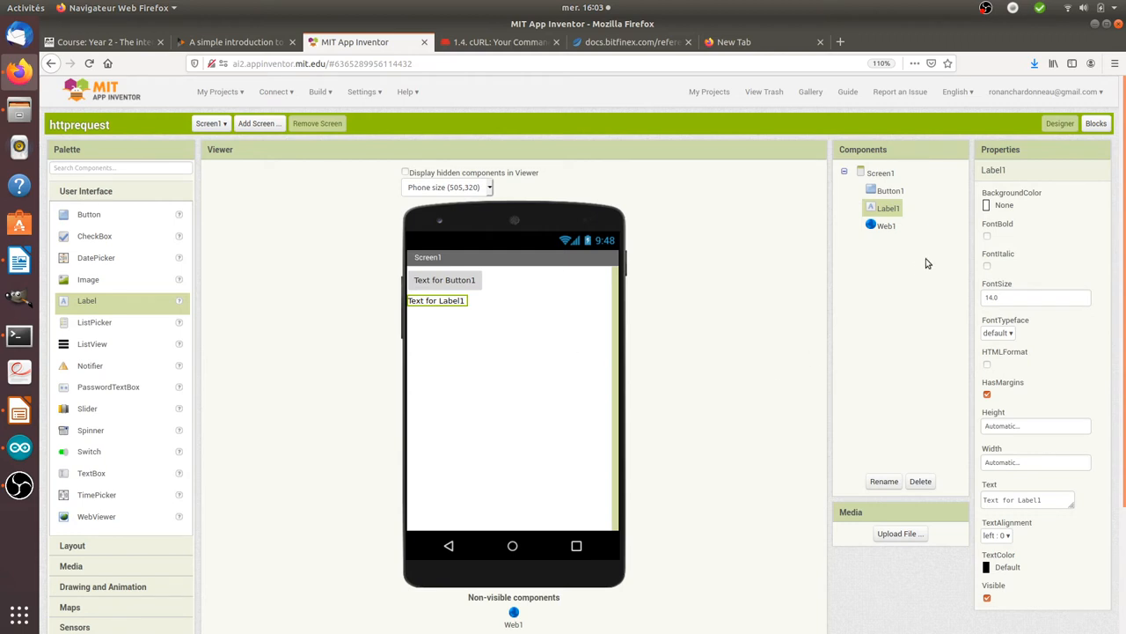
Set Label1's Width and Height to Fill parent.
left_click(1035, 461)
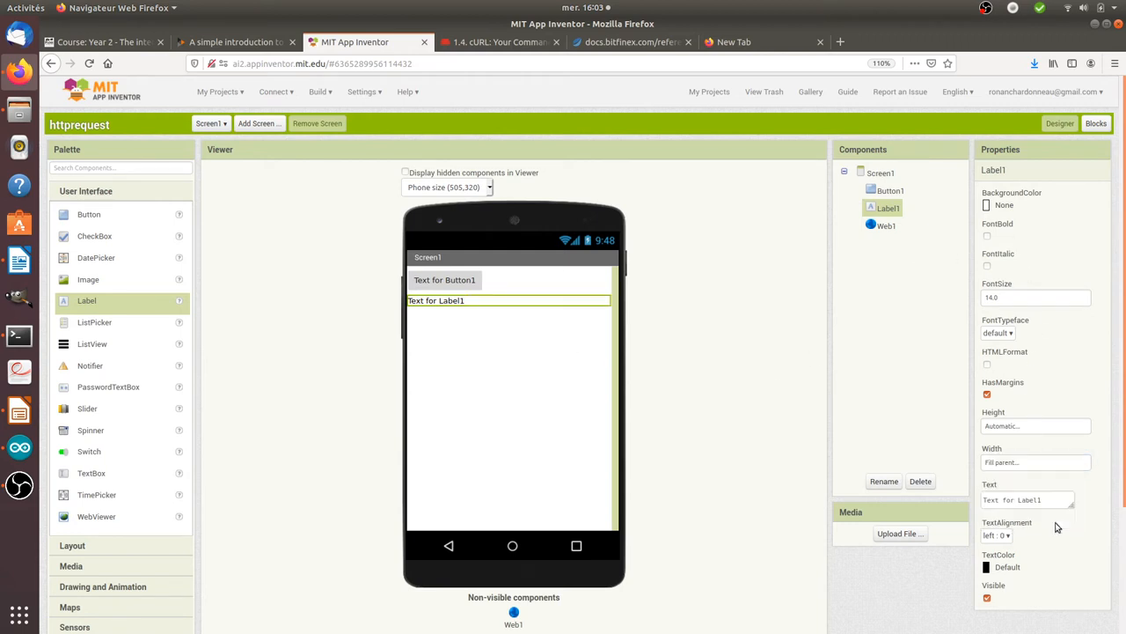
mouse_move(947, 385)
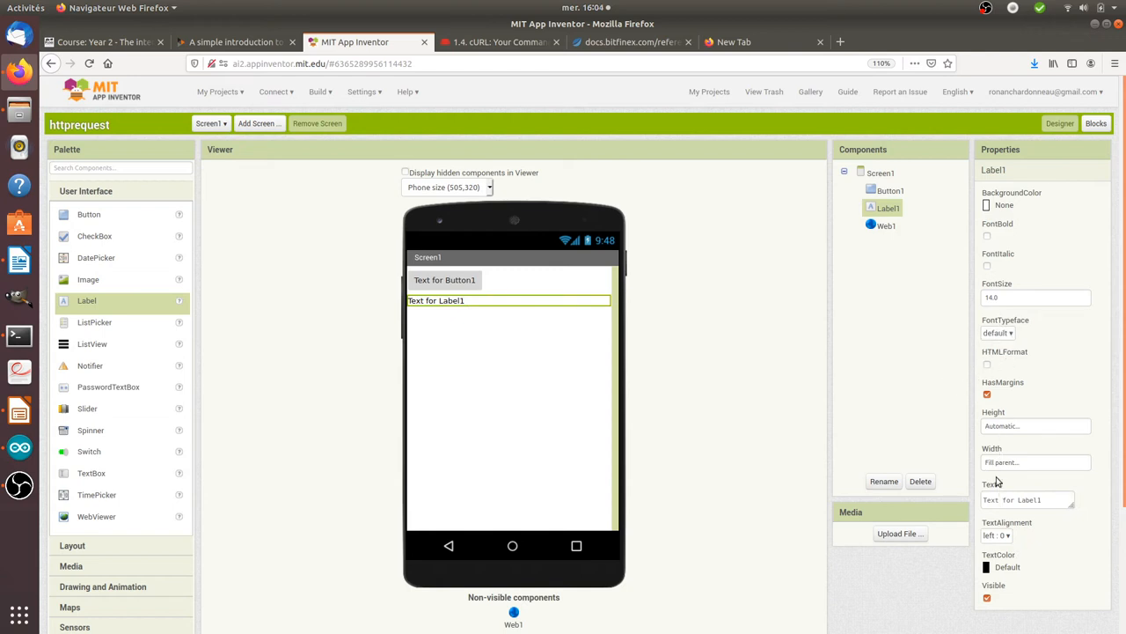
left_click(1035, 426)
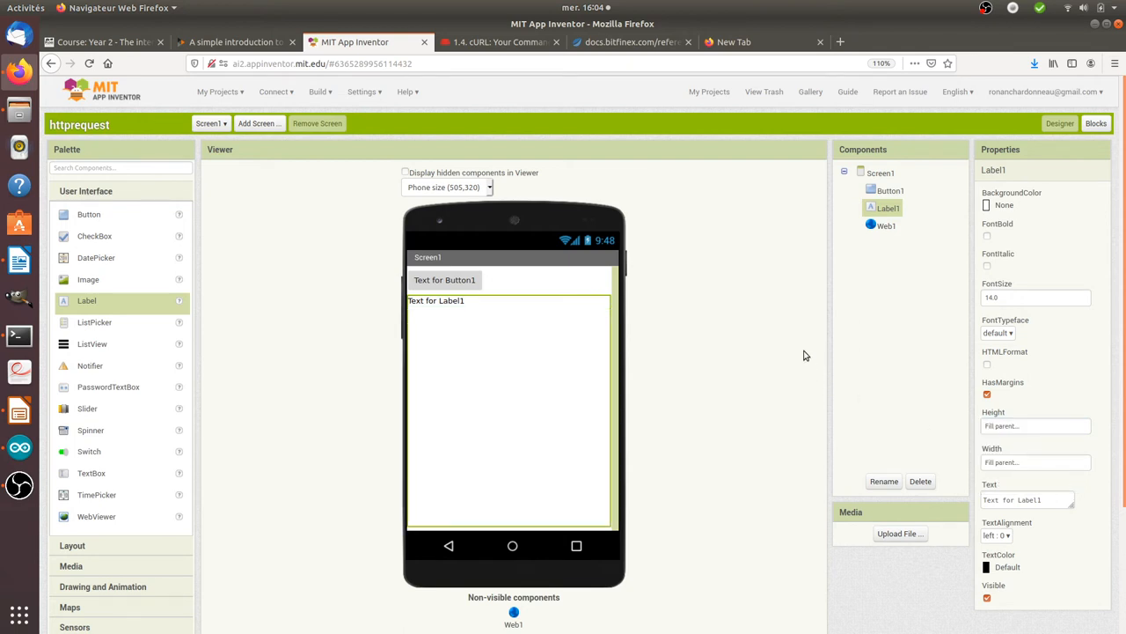
Set Web1's Url to the Bitfinex v2 tickers endpoint with symbols=tBTCUSD.
left_click(887, 225)
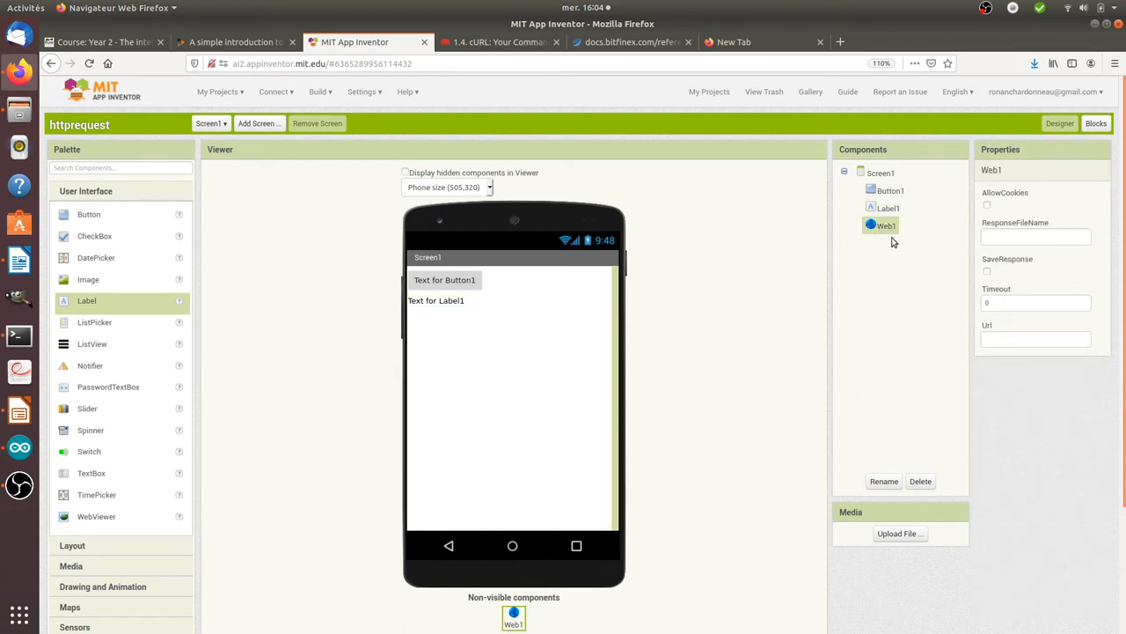
left_click(1034, 338)
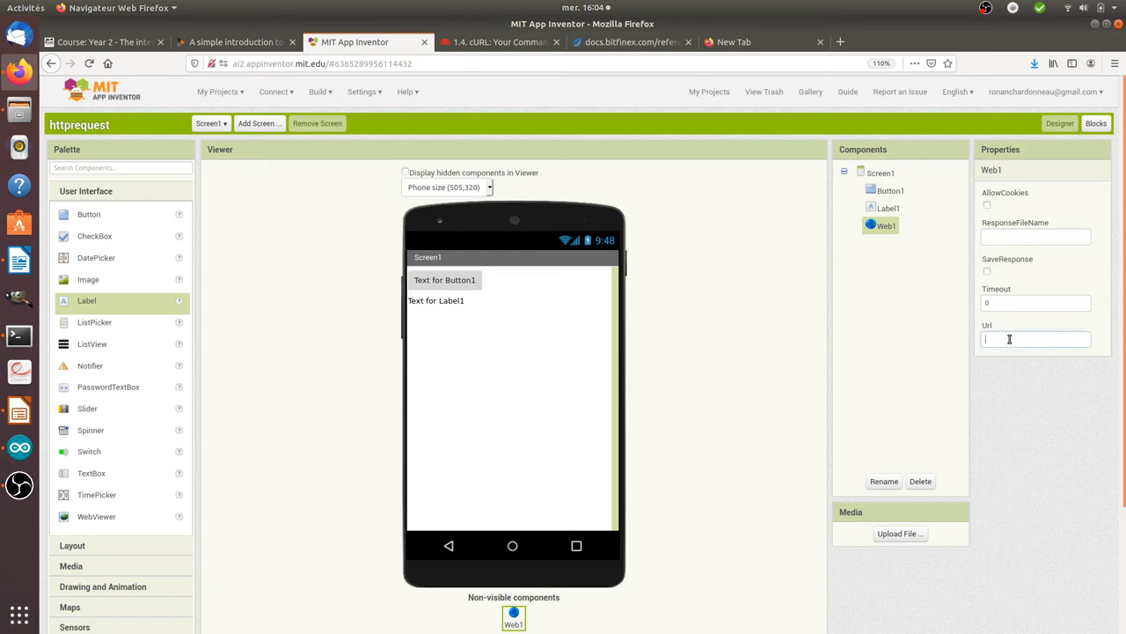
type(".com/v2/tickers?symbols=tBTCUSD")
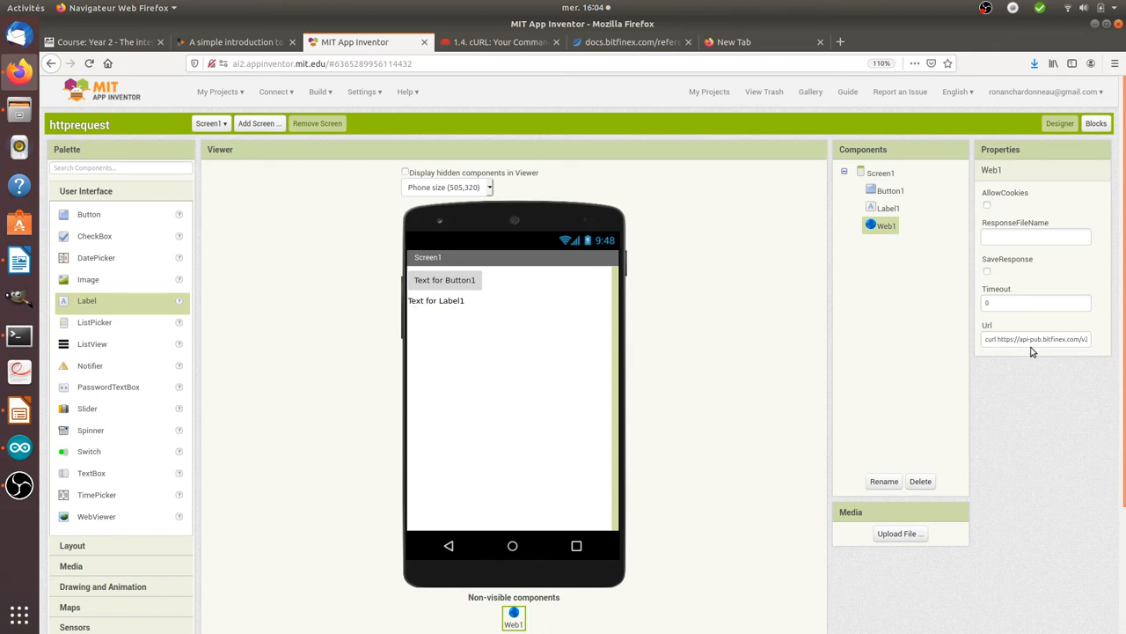
In Blocks, make Button1.Click call Web1.Get.
left_click(1094, 123)
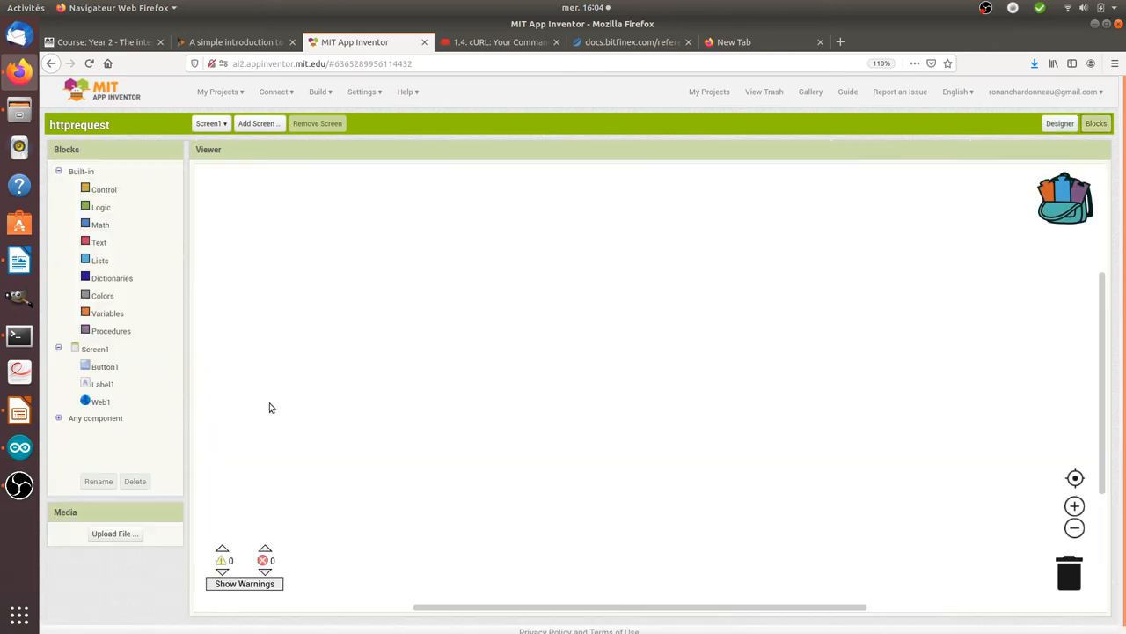
left_click(104, 366)
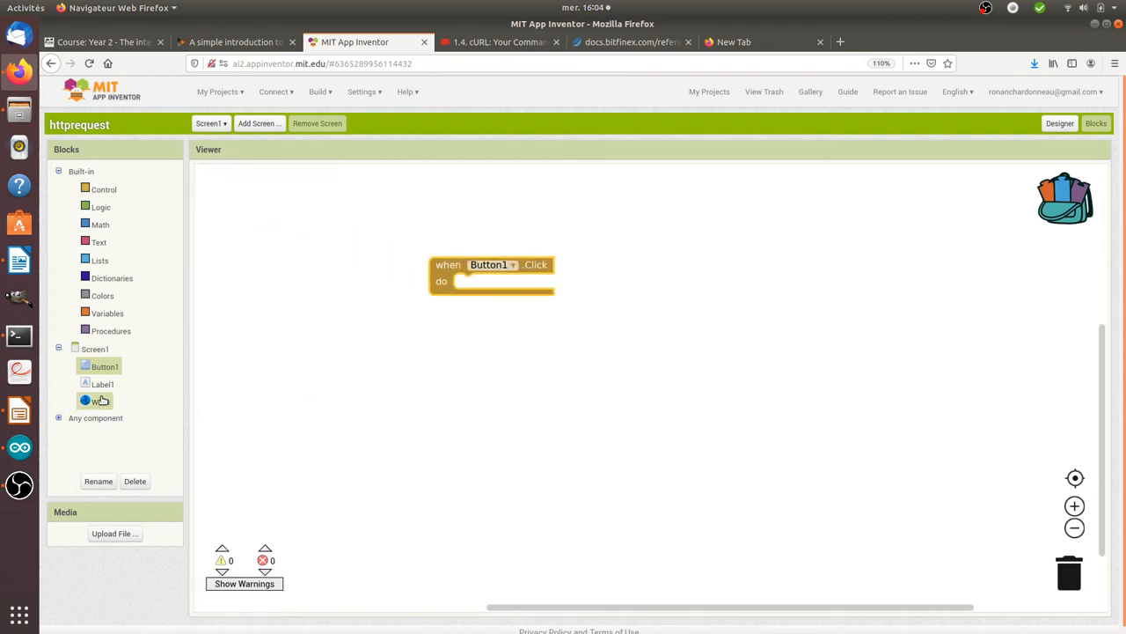
left_click(100, 401)
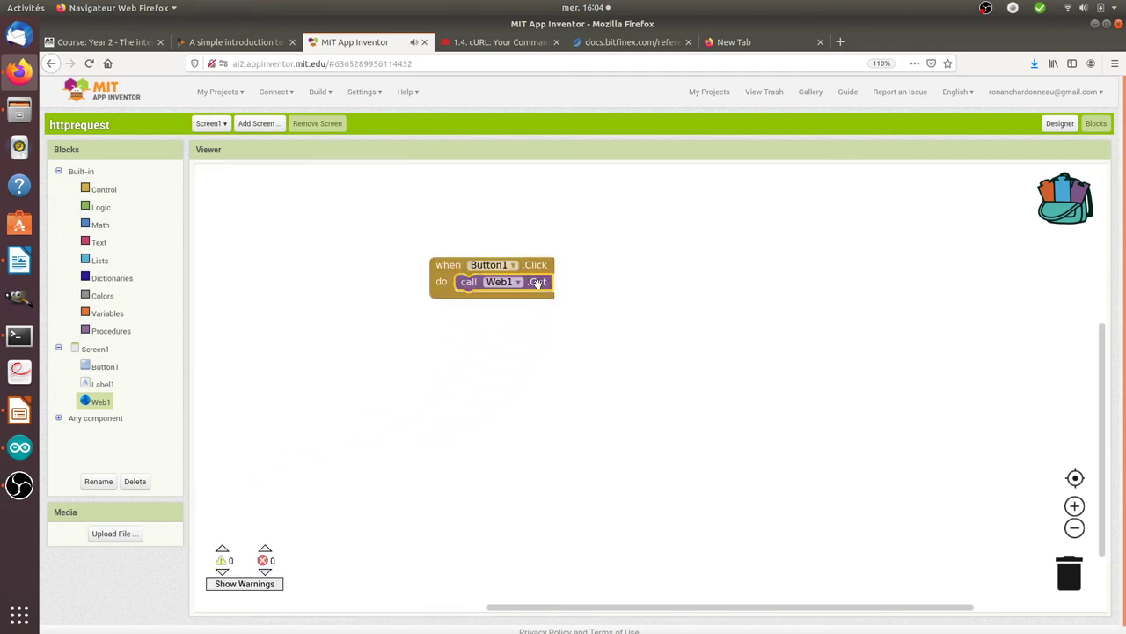
mouse_move(537, 282)
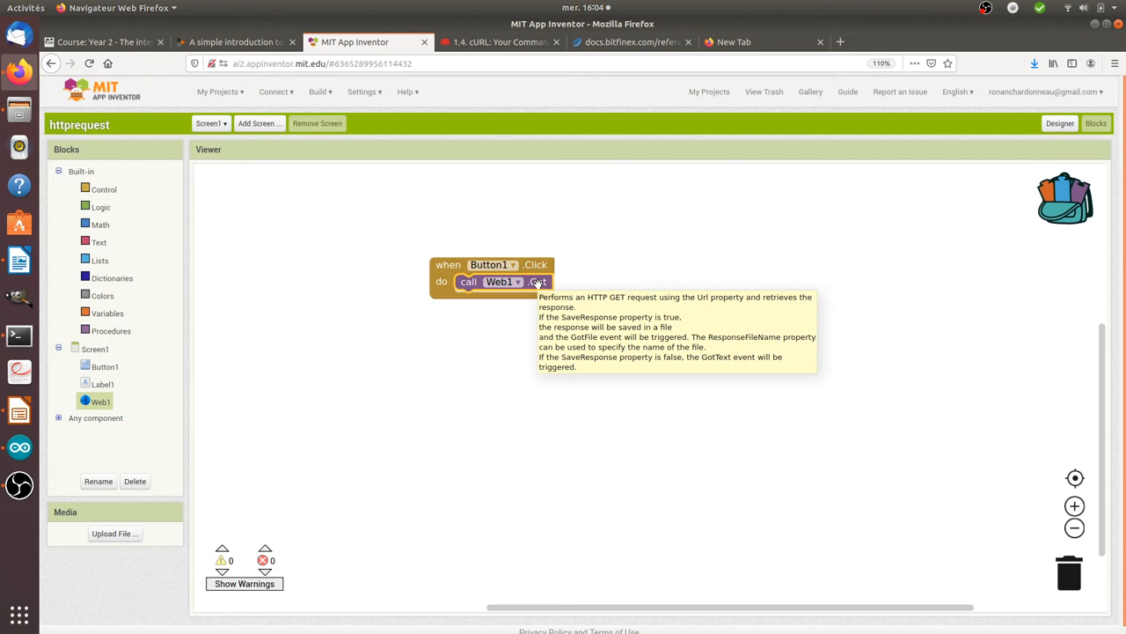
mouse_move(162, 376)
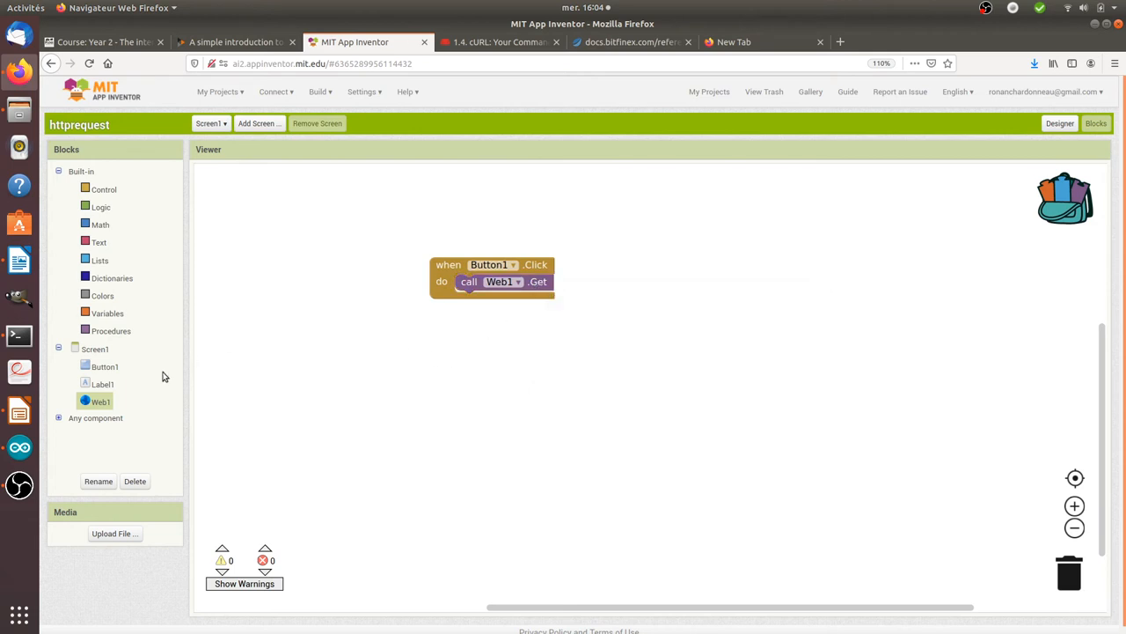
left_click(102, 383)
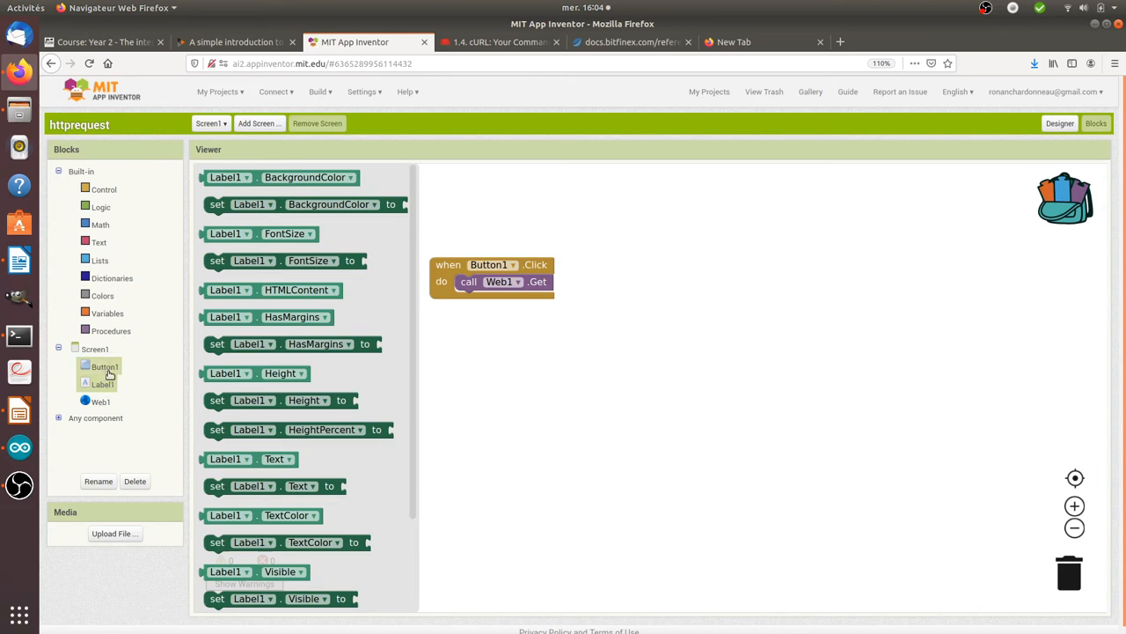
Make Web1.GotText set Label1.Text to responseContent.
left_click(100, 401)
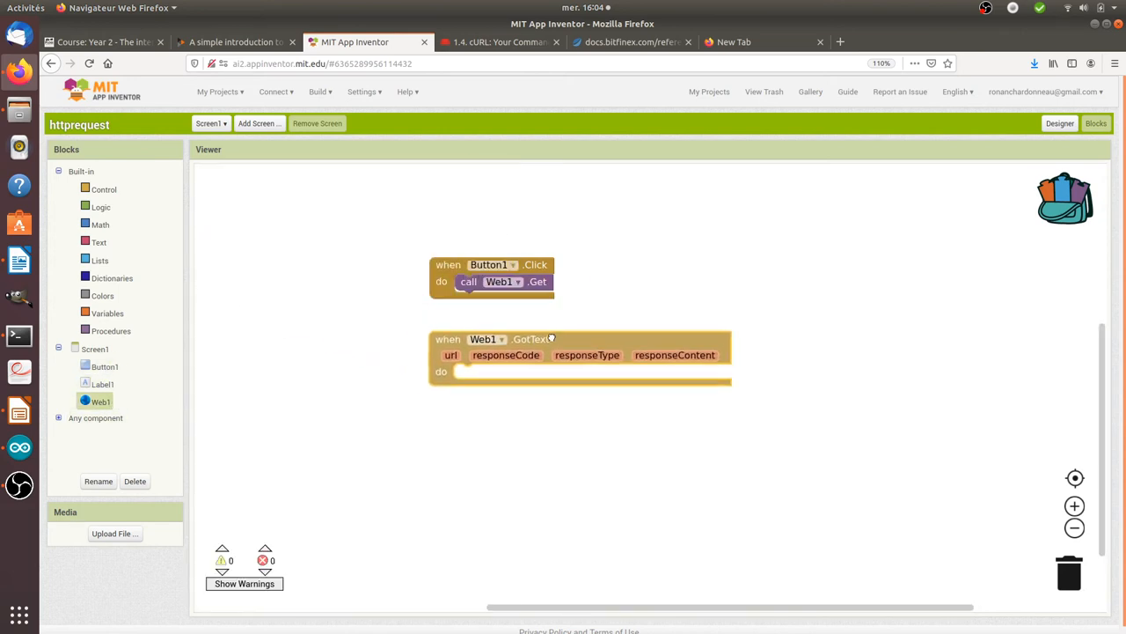
left_click(102, 384)
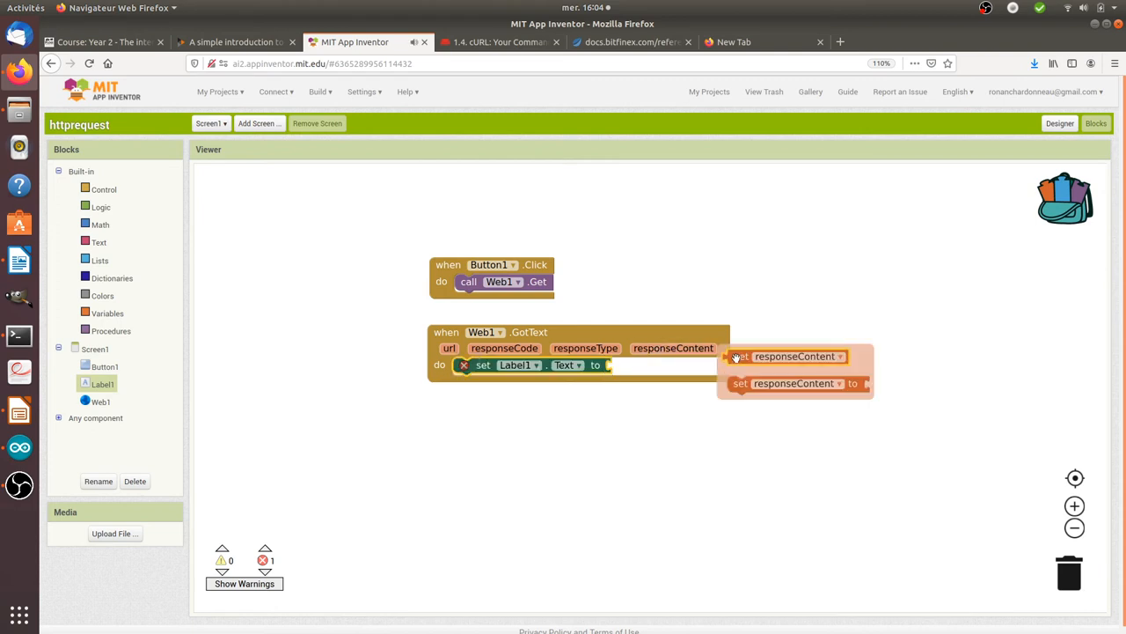
left_click(792, 355)
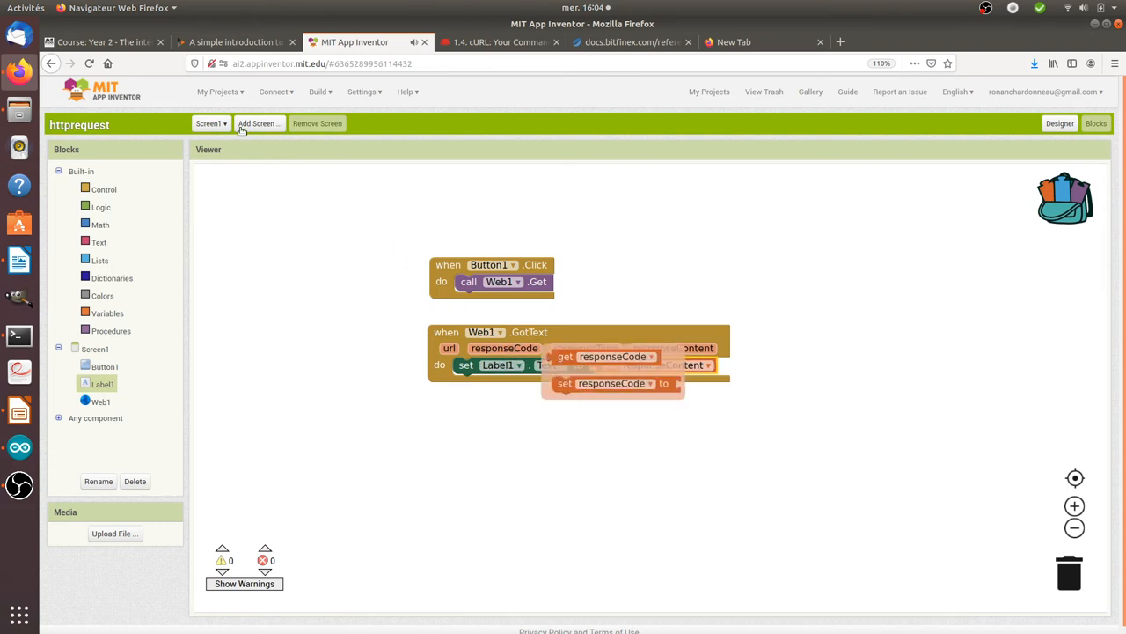
Check the Bitfinex tickers docs, then return to the project's Designer view.
left_click(630, 42)
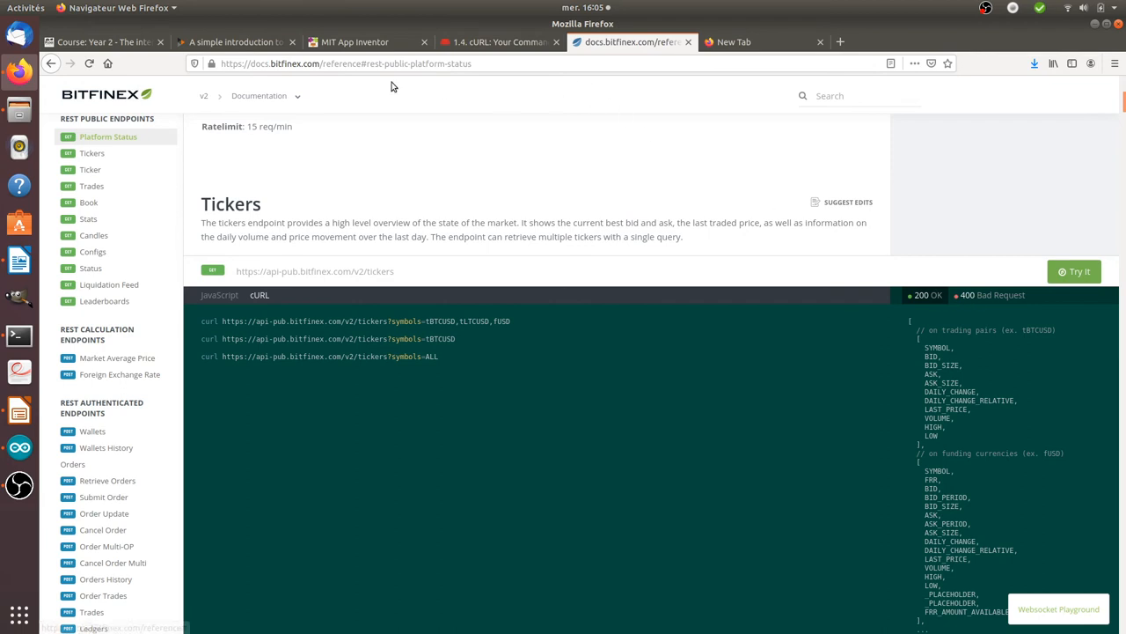
left_click(355, 42)
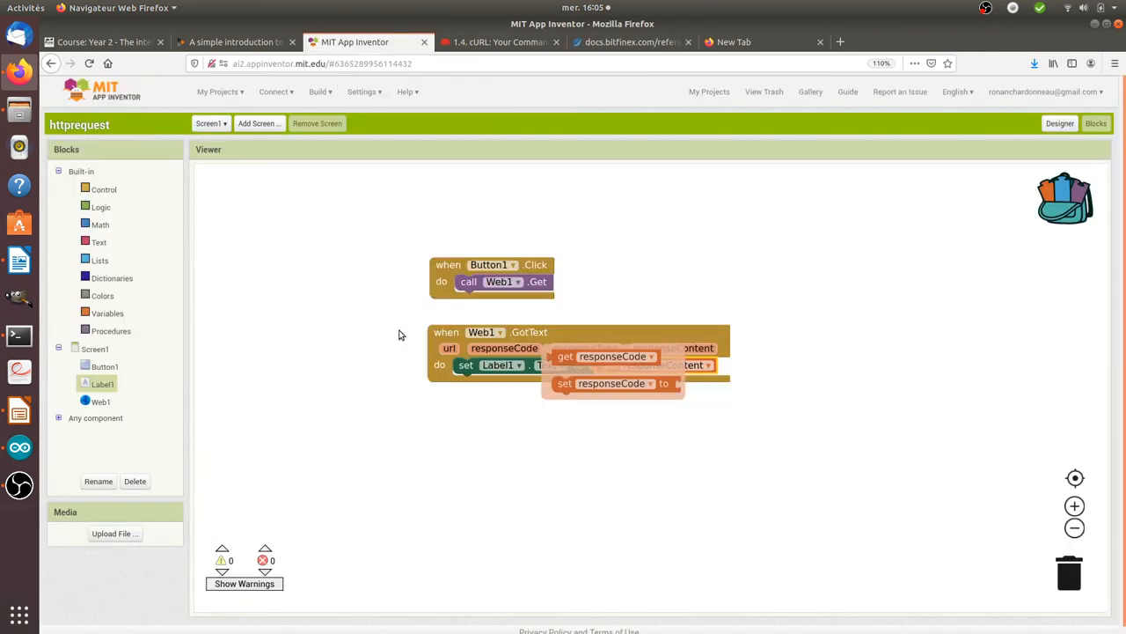
left_click(1059, 124)
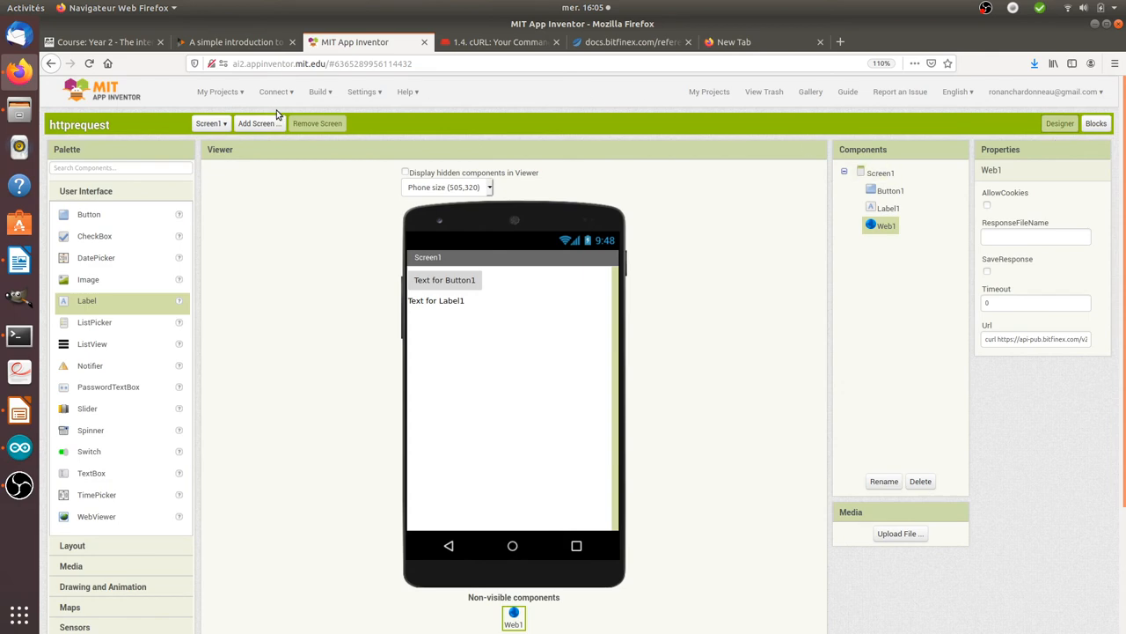
left_click(274, 91)
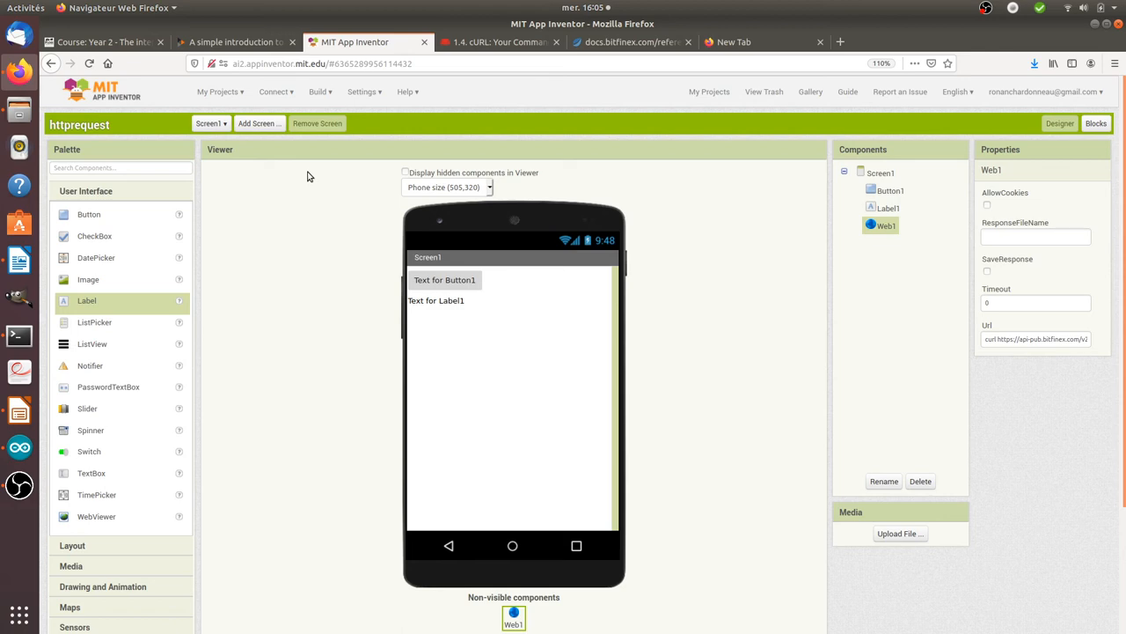
left_click(276, 92)
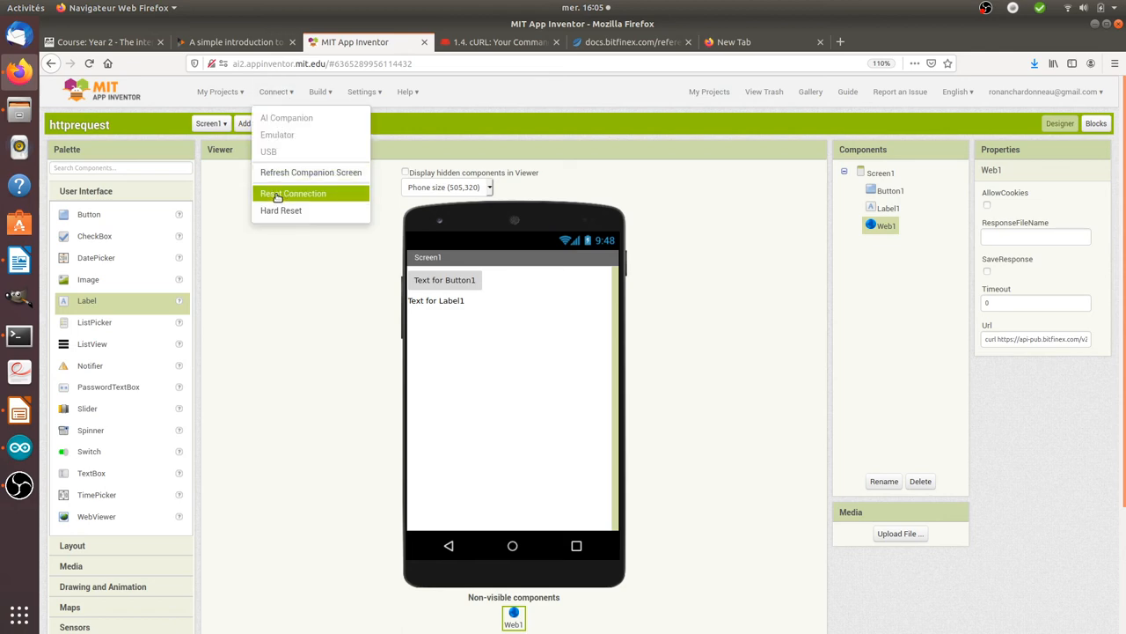
mouse_move(278, 134)
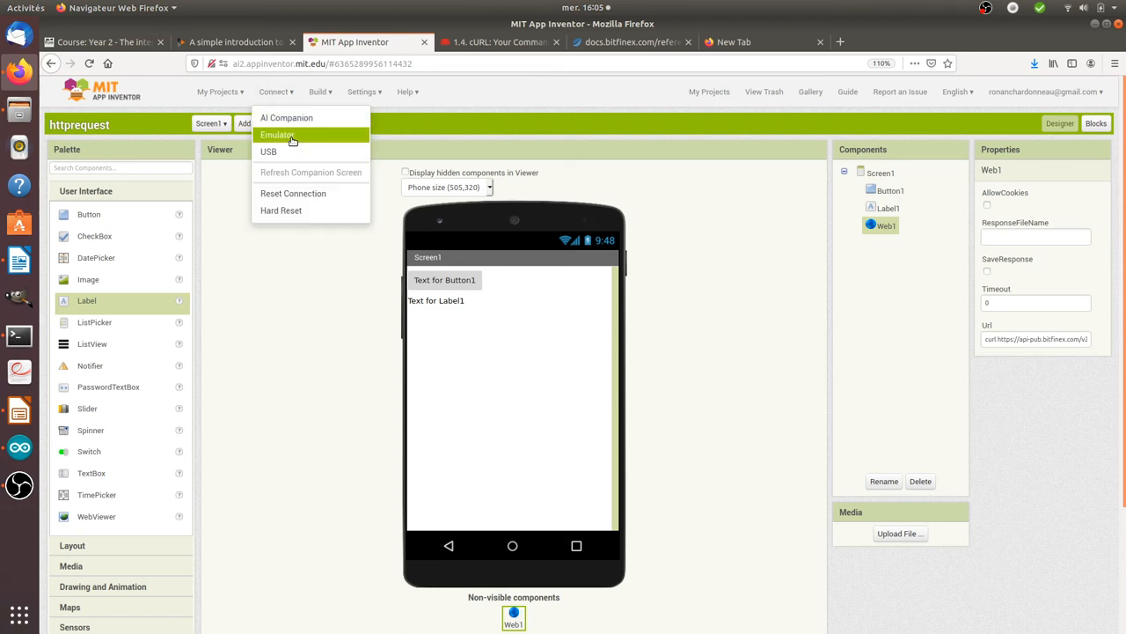
left_click(285, 118)
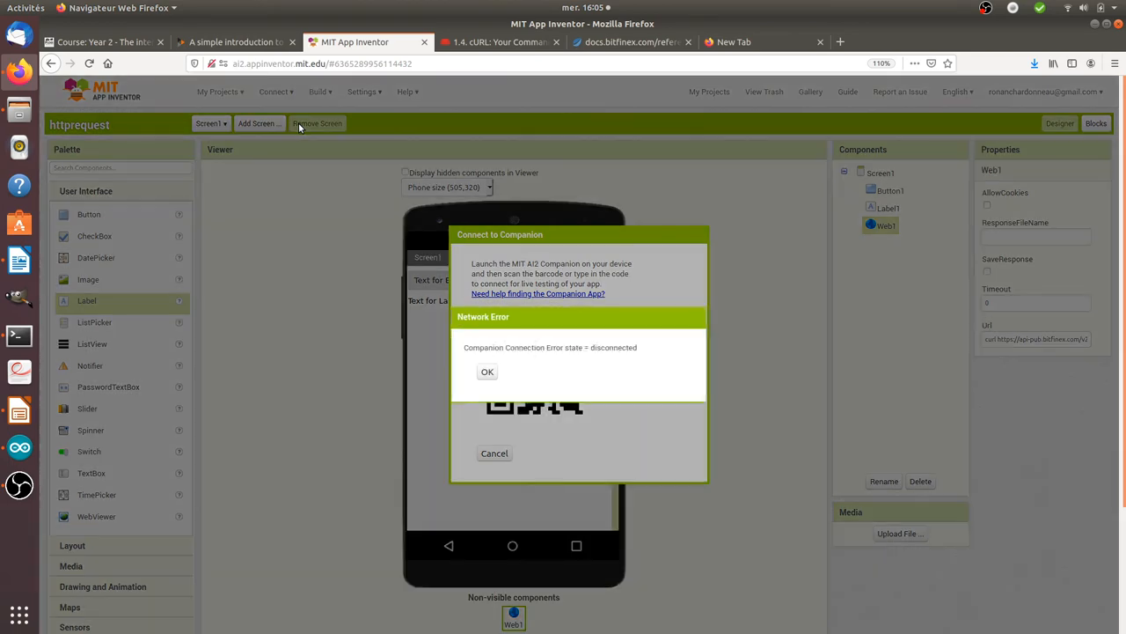
mouse_move(435, 423)
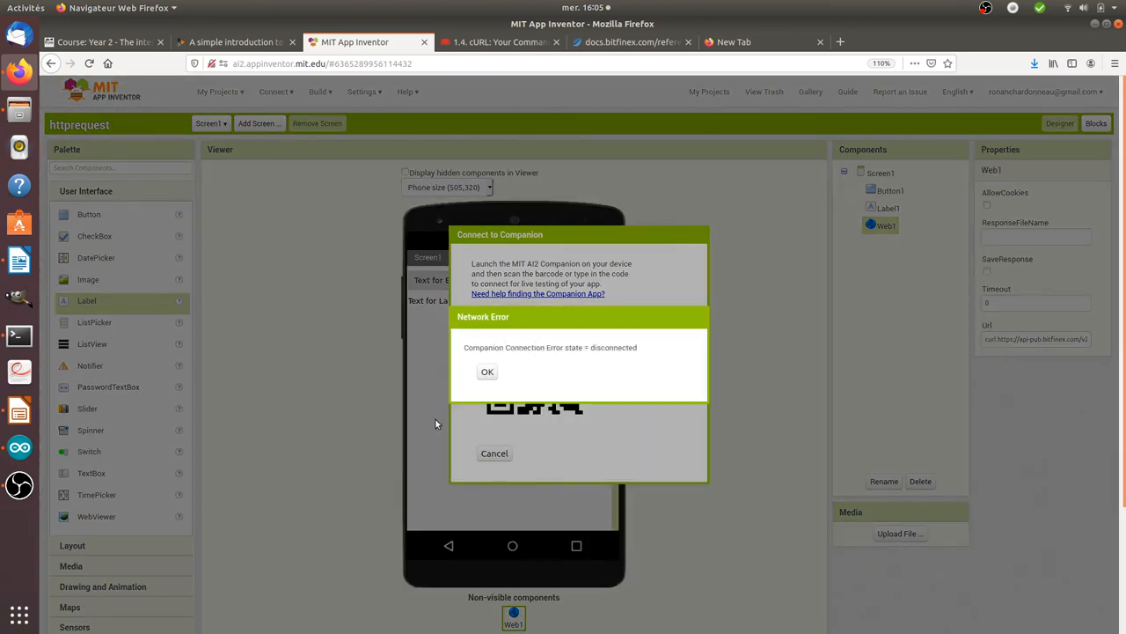
left_click(485, 371)
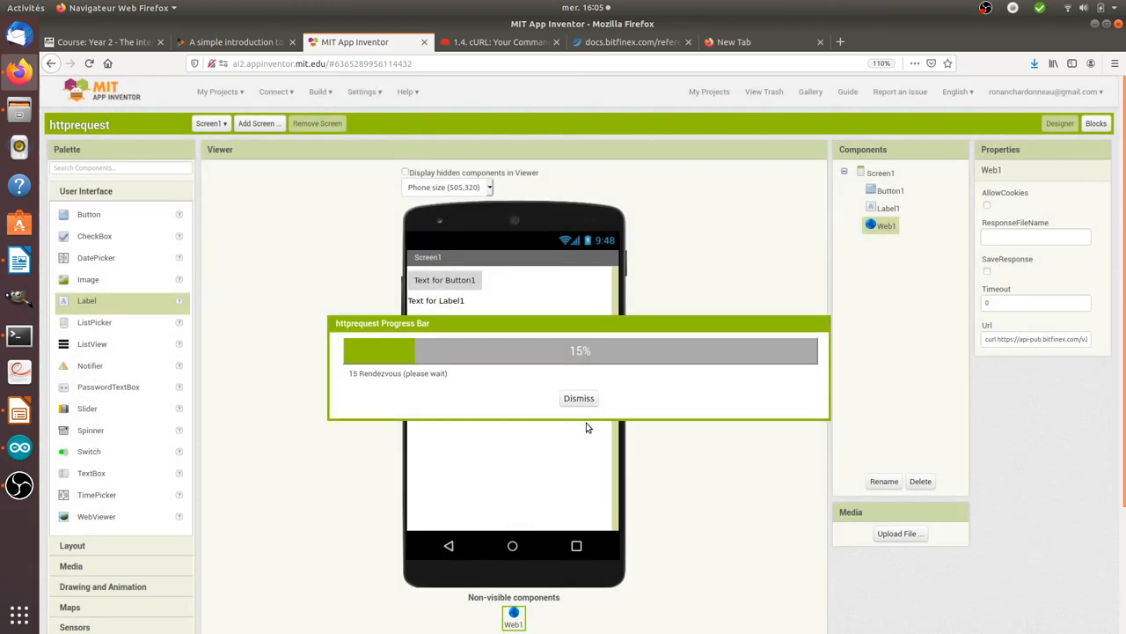
mouse_move(595, 412)
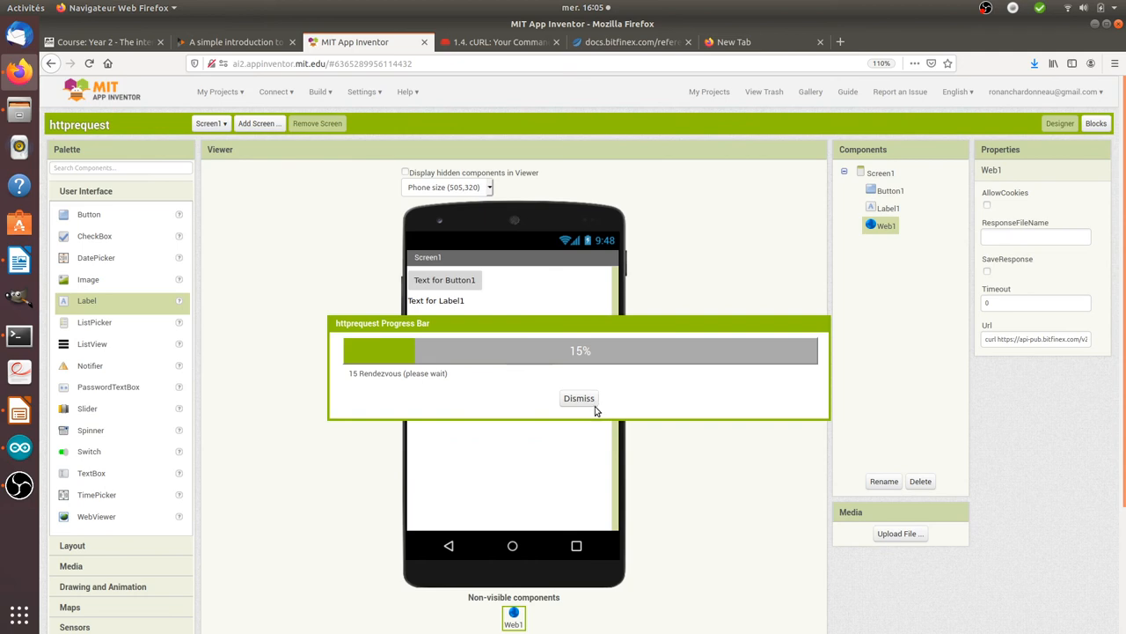
left_click(579, 397)
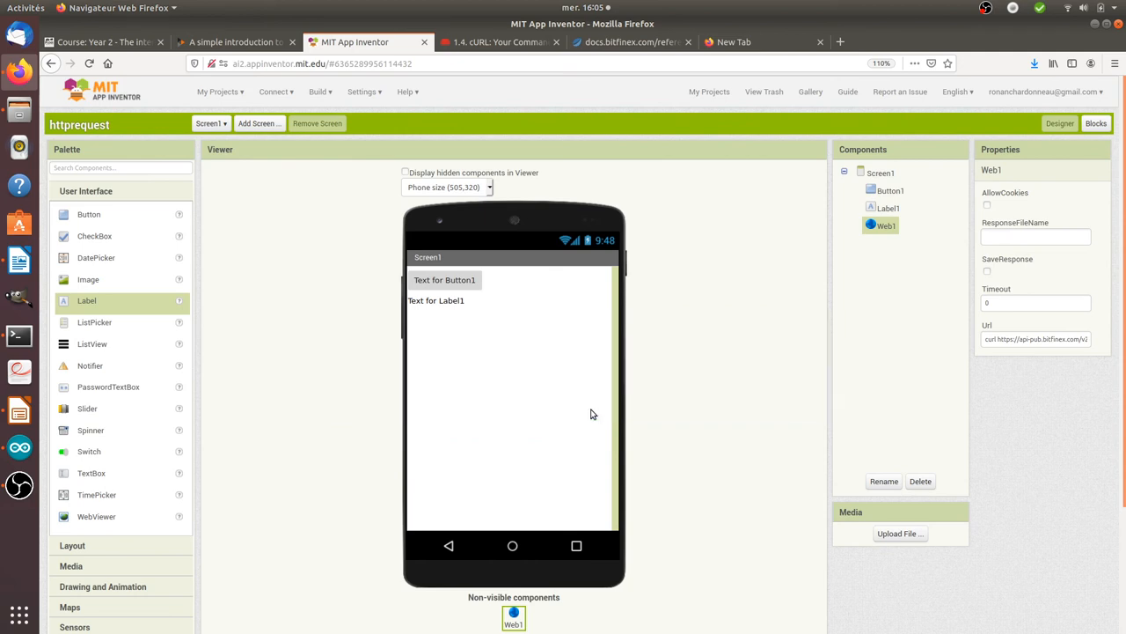